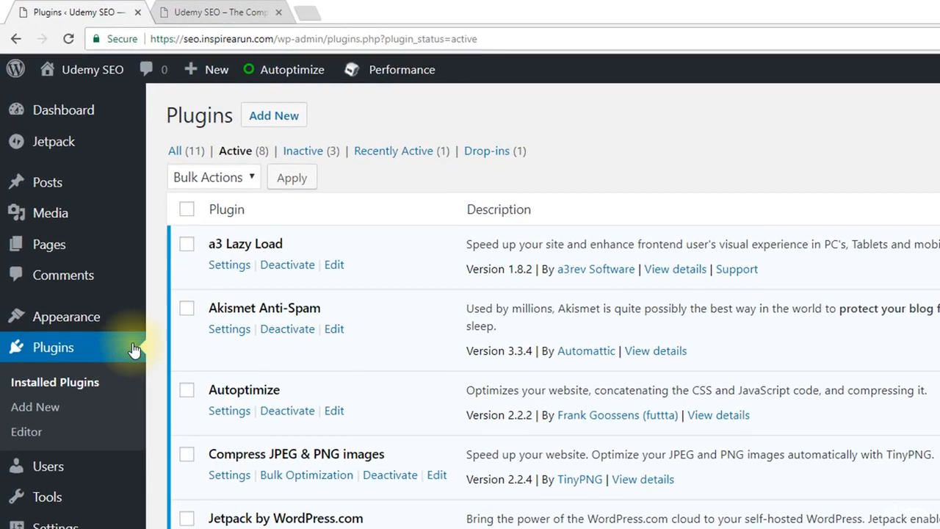
mouse_move(274, 116)
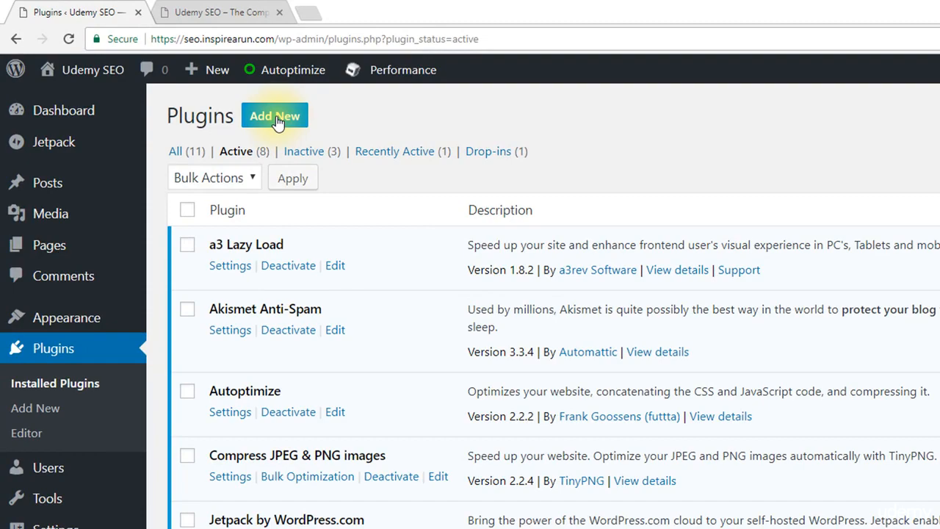
Search 'above the fold optimization' under Add New, then install and activate the plugin
click(275, 116)
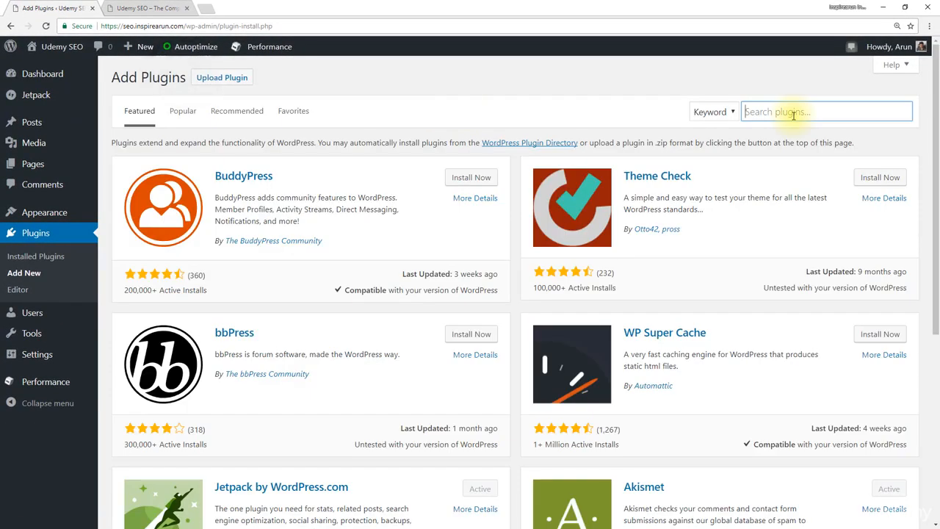
text(above the fold optimization)
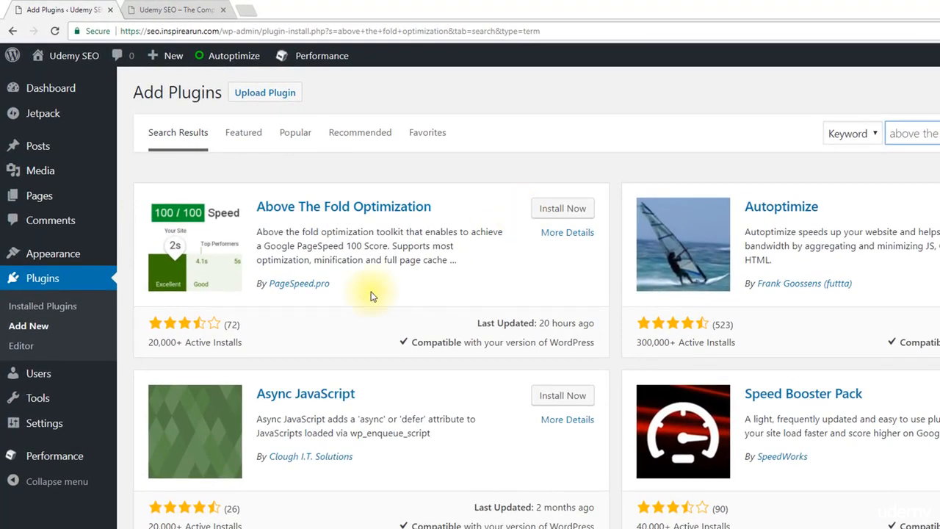
mouse_move(321, 296)
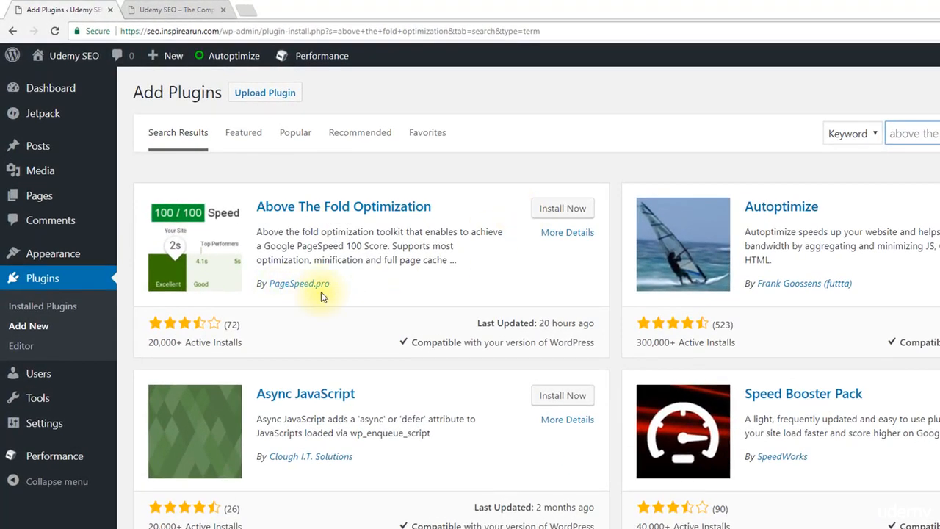
click(562, 208)
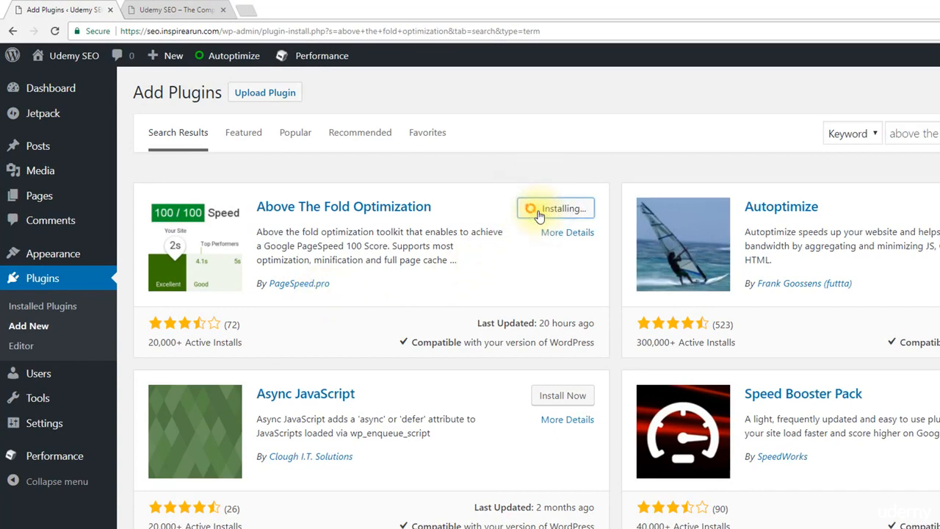
click(555, 207)
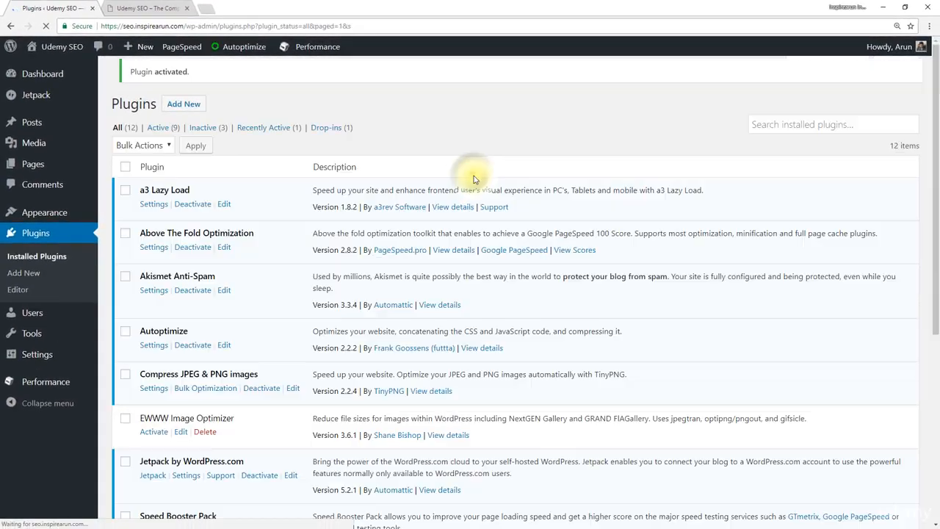
Filter the Plugins page to Active, showing nine plugins including Above The Fold Optimization
click(159, 101)
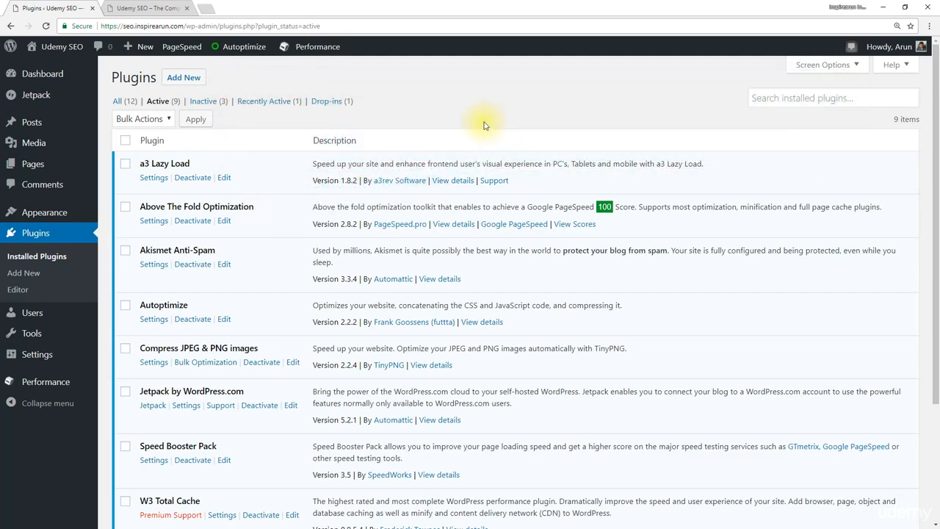
Purge all caches via Performance, then bulk-deactivate Autoptimize, Speed Booster Pack and W3 Total Cache
click(317, 46)
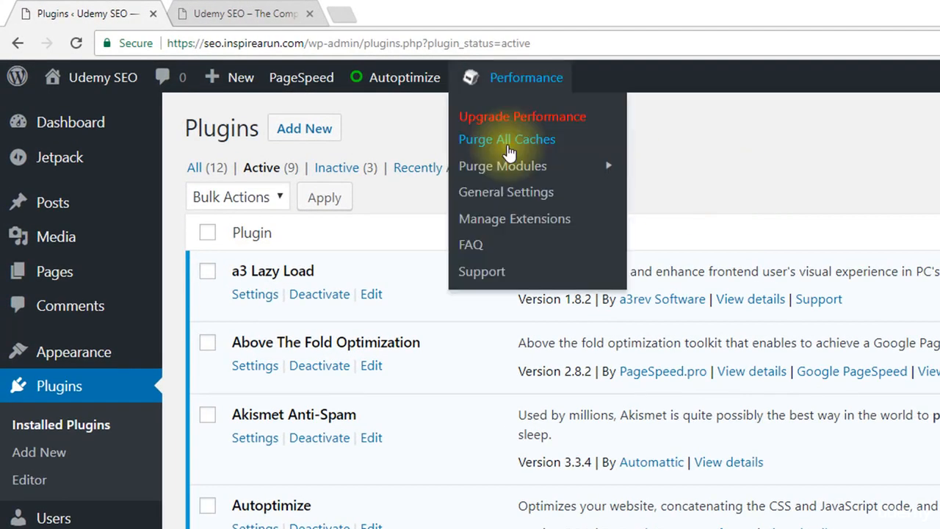
click(506, 138)
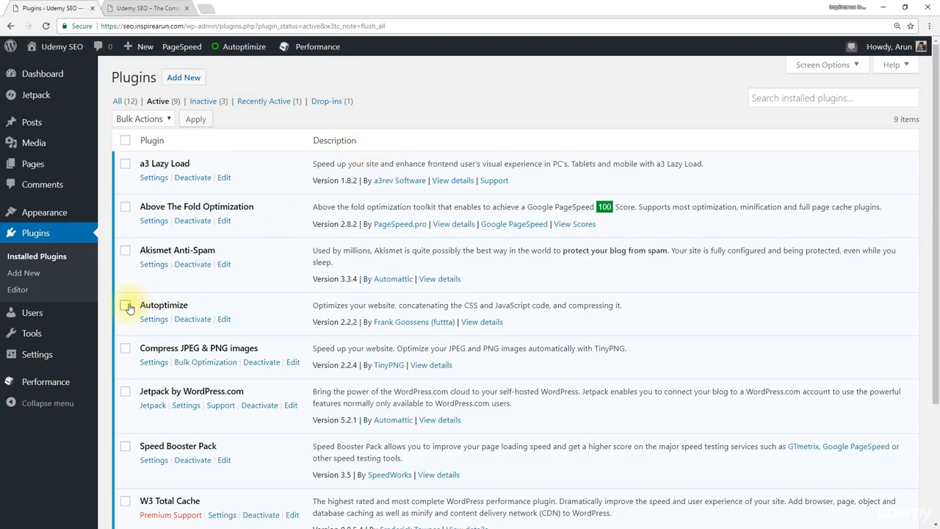
click(125, 305)
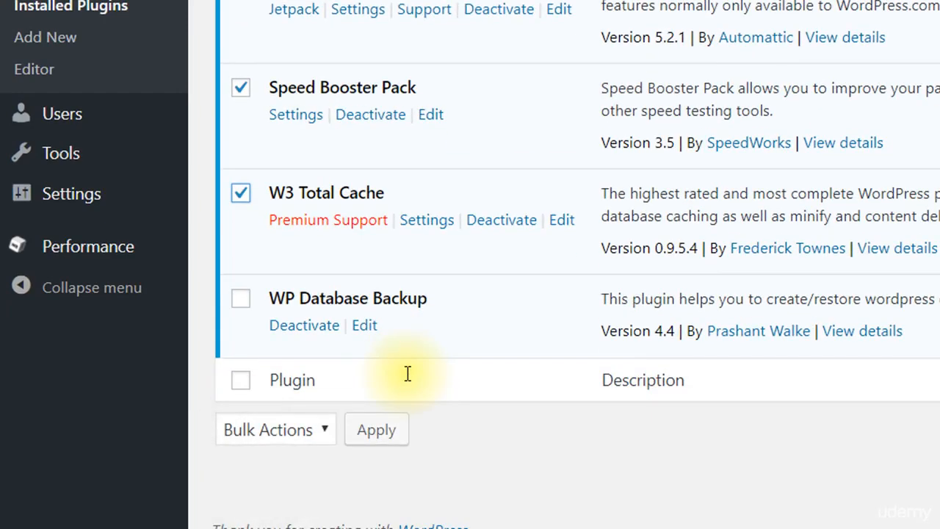
click(276, 429)
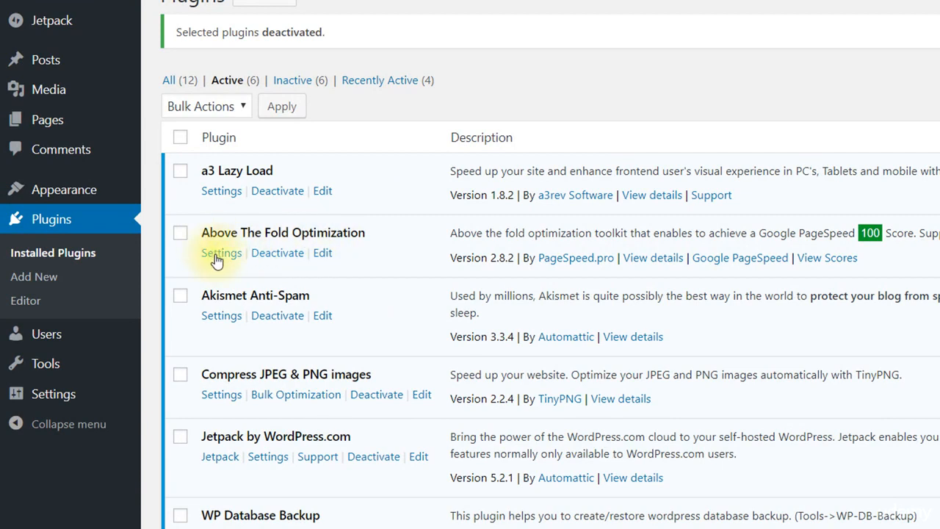
mouse_move(63, 189)
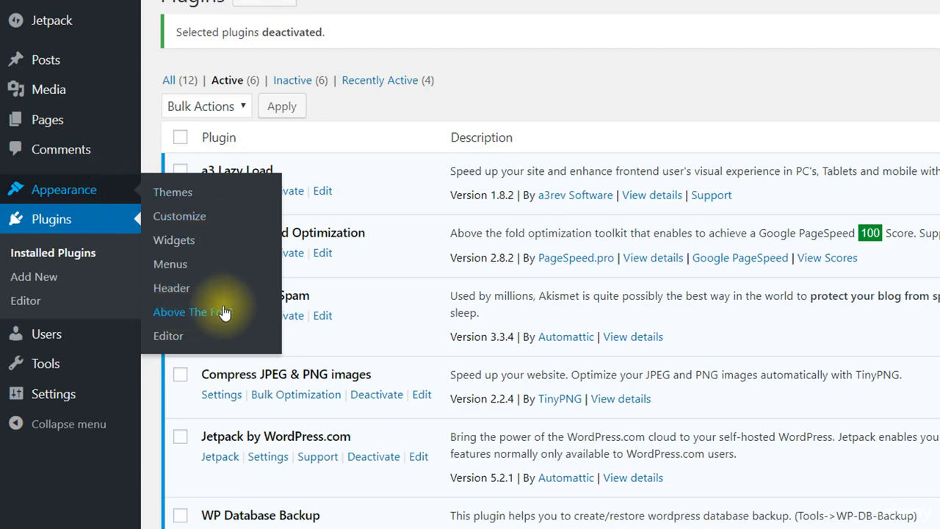
In the Critical CSS settings, choose Home Page (index) as the Extract Full CSS source
click(189, 311)
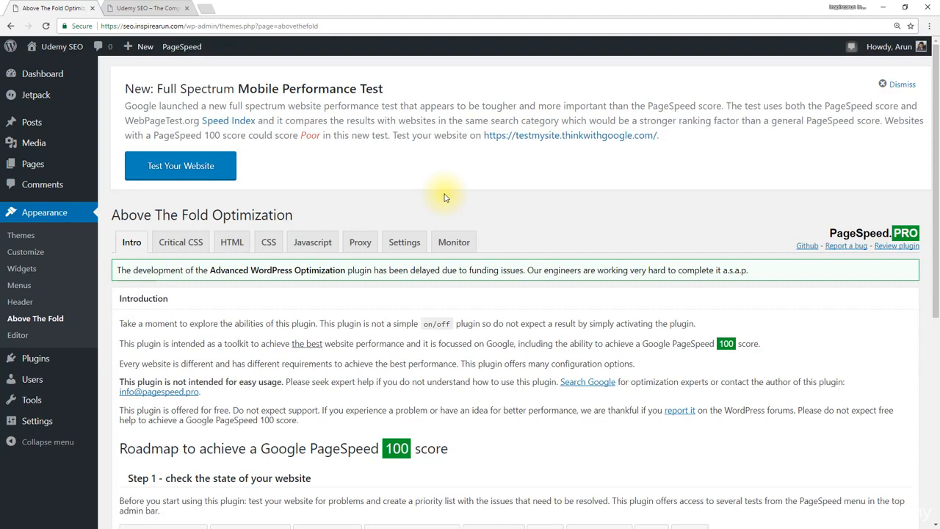
click(180, 242)
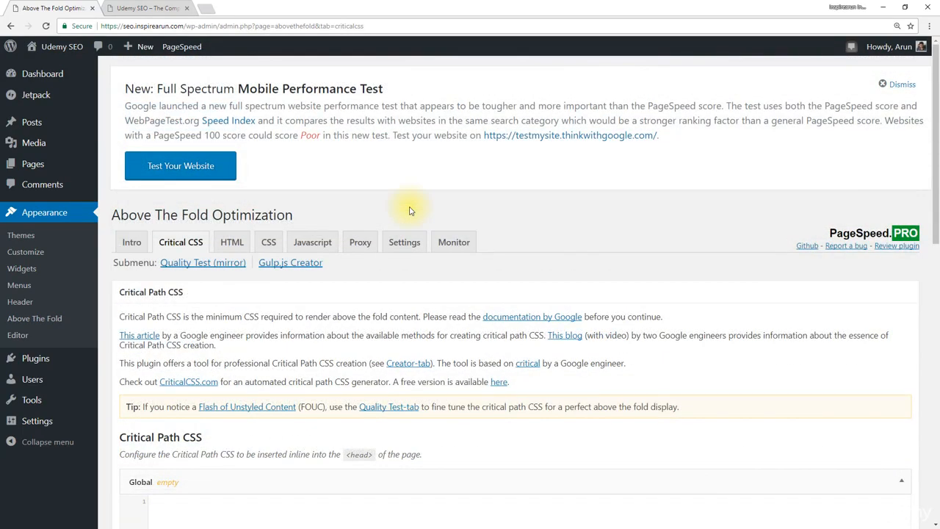
scroll(down, 3)
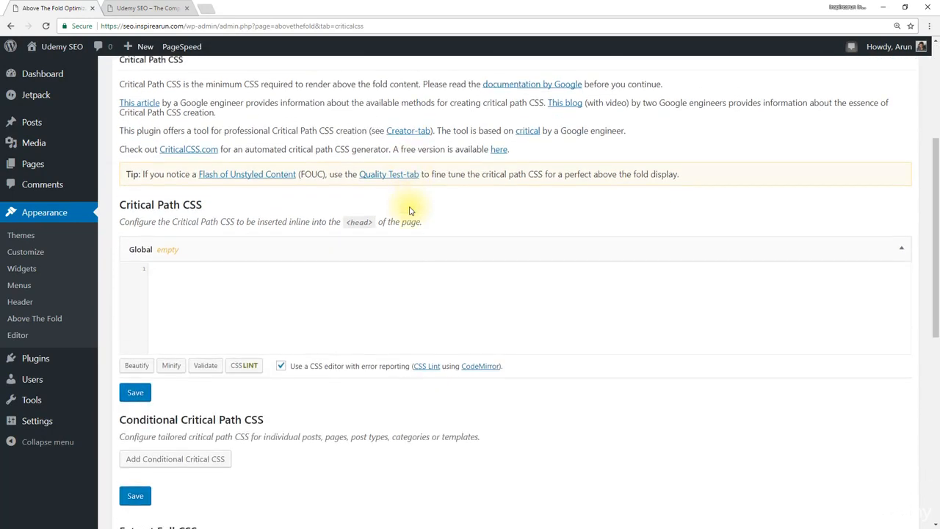
scroll(down, 3)
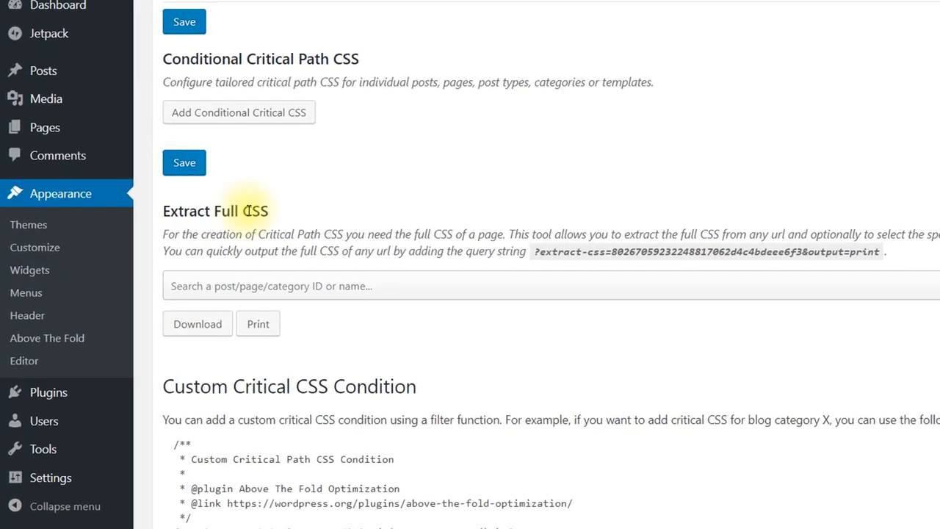
click(293, 285)
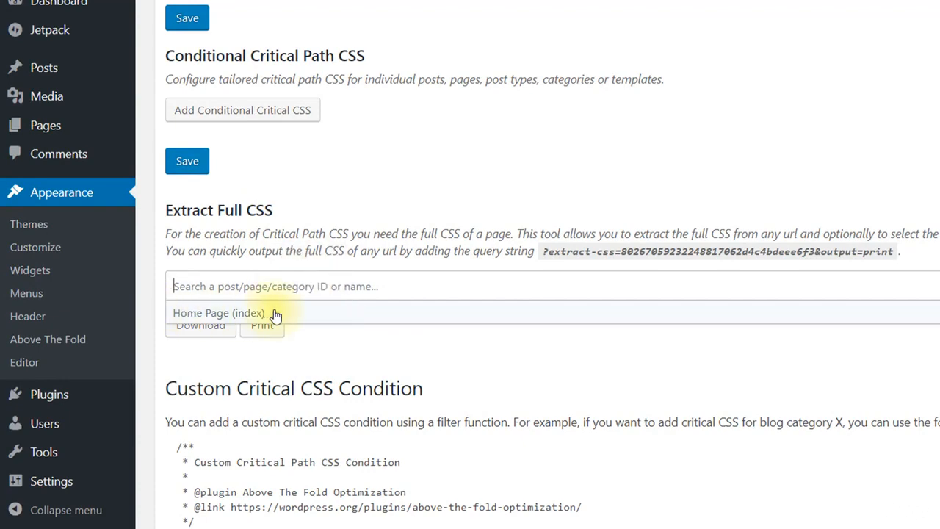
click(219, 312)
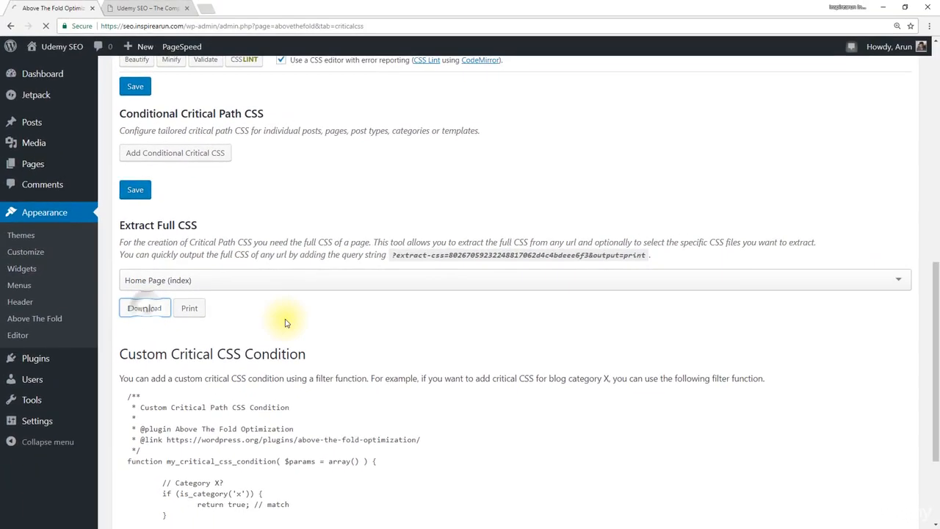
Download the home page's full CSS and dock it in Notepad beside the browser
click(144, 308)
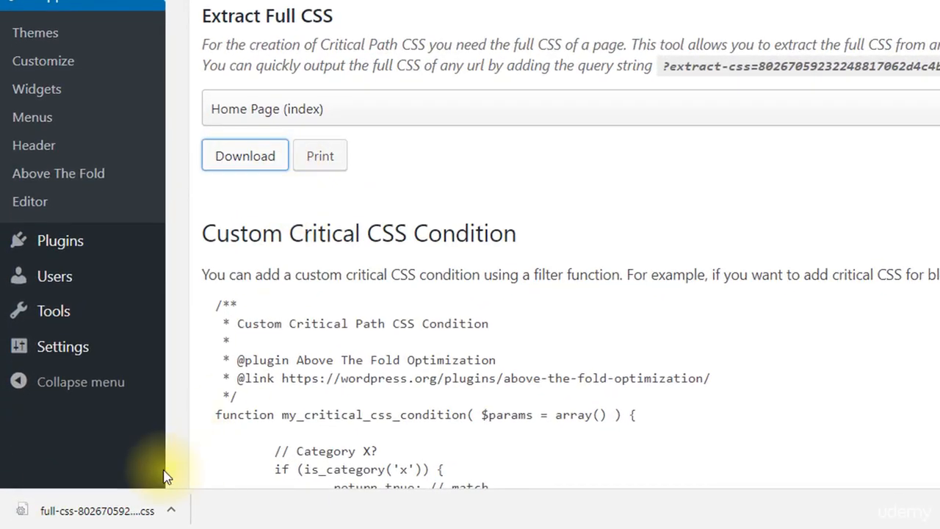
mouse_move(99, 511)
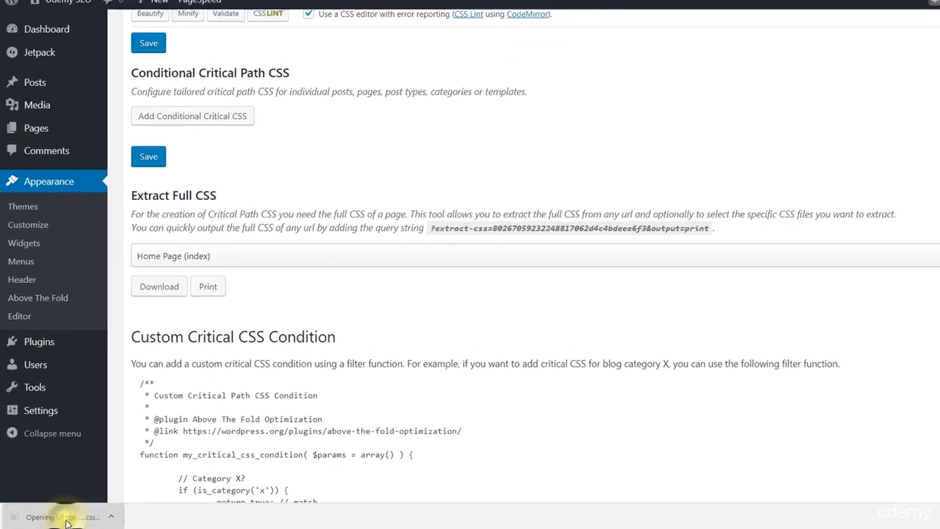
click(61, 516)
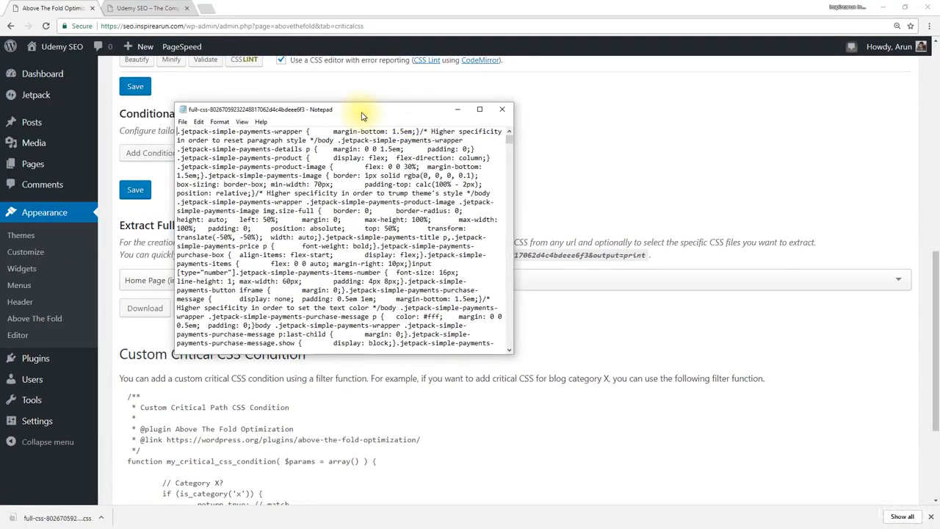
drag(360, 109, 437, 124)
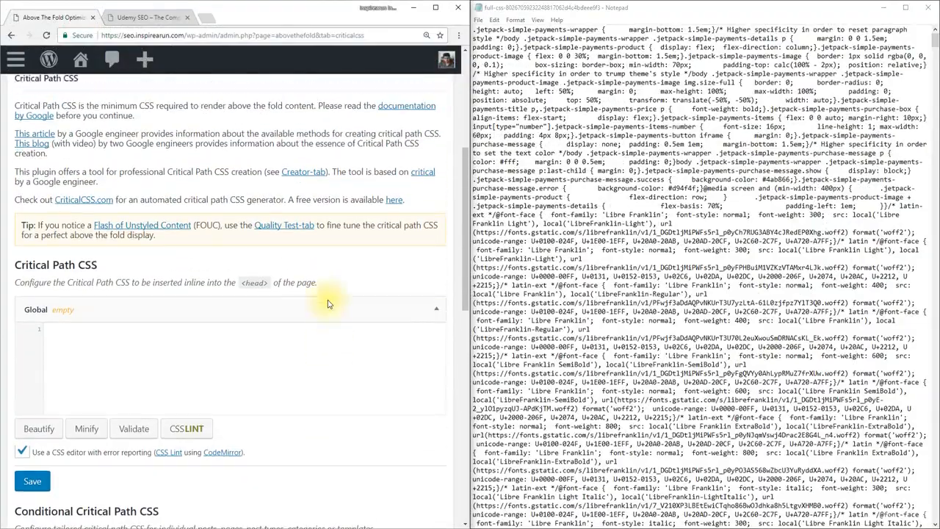
scroll(down, 3)
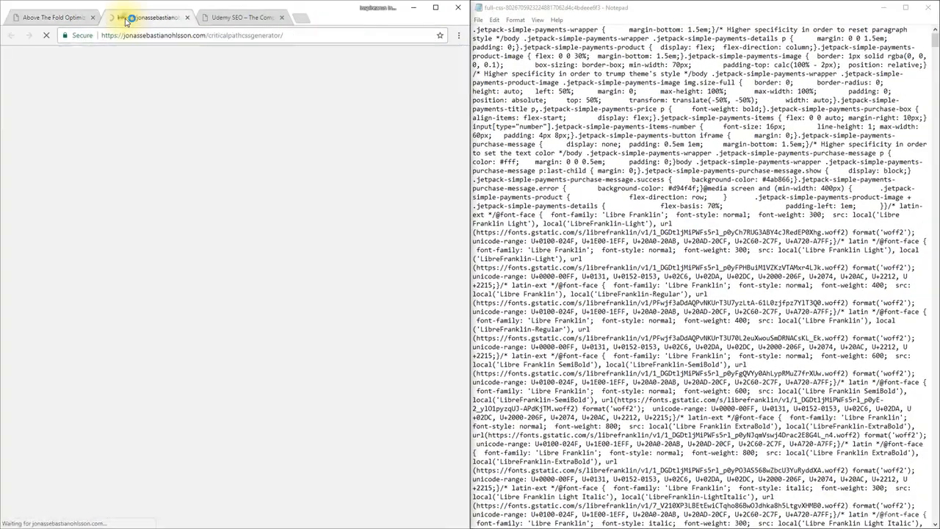
Copy the generator page URL and reopen it in a new incognito window
click(143, 17)
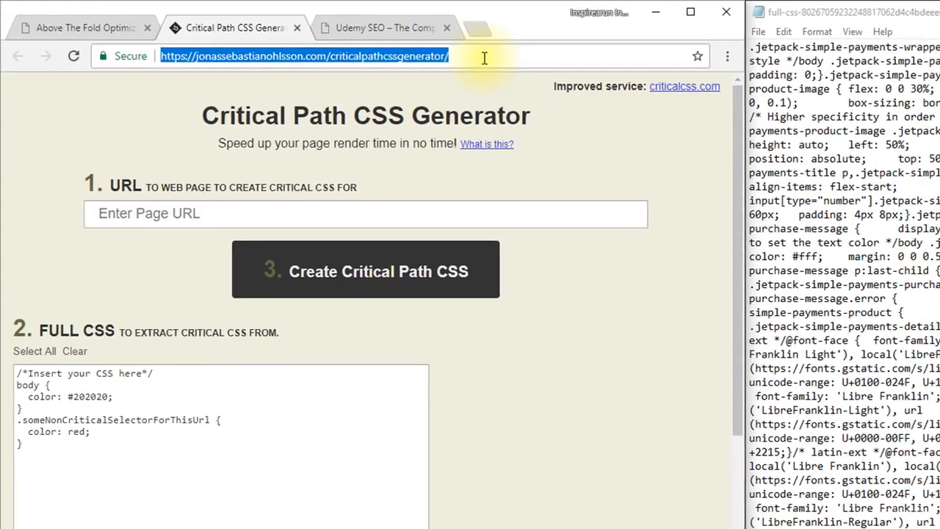
key(ctrl+shift+n)
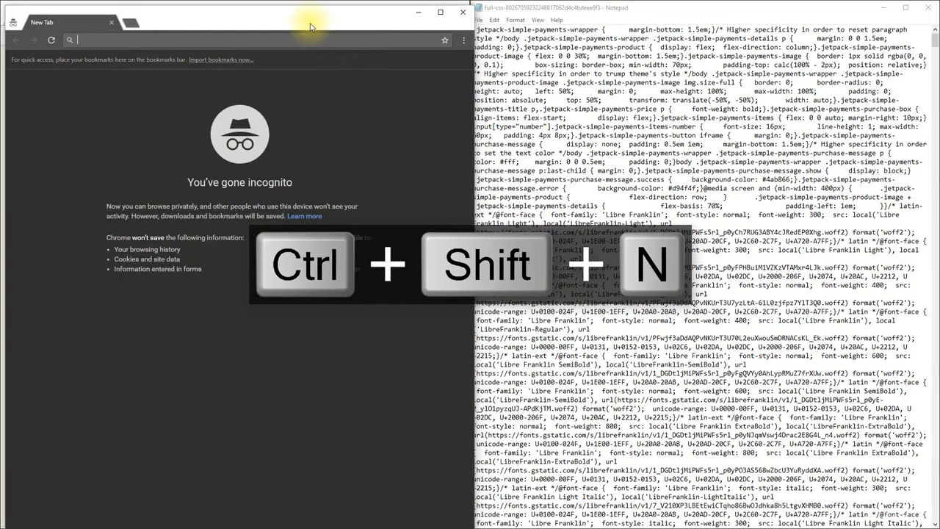
key(Ctrl+Shift+N)
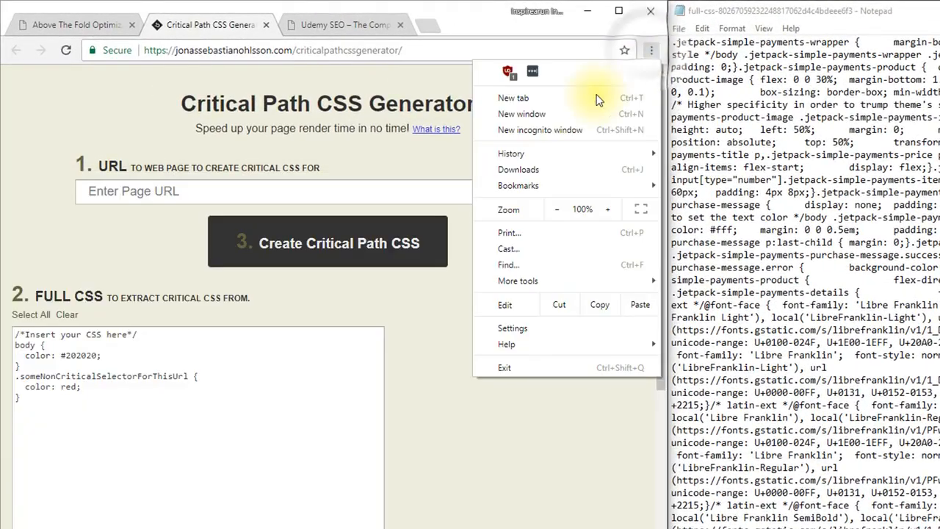
mouse_move(573, 136)
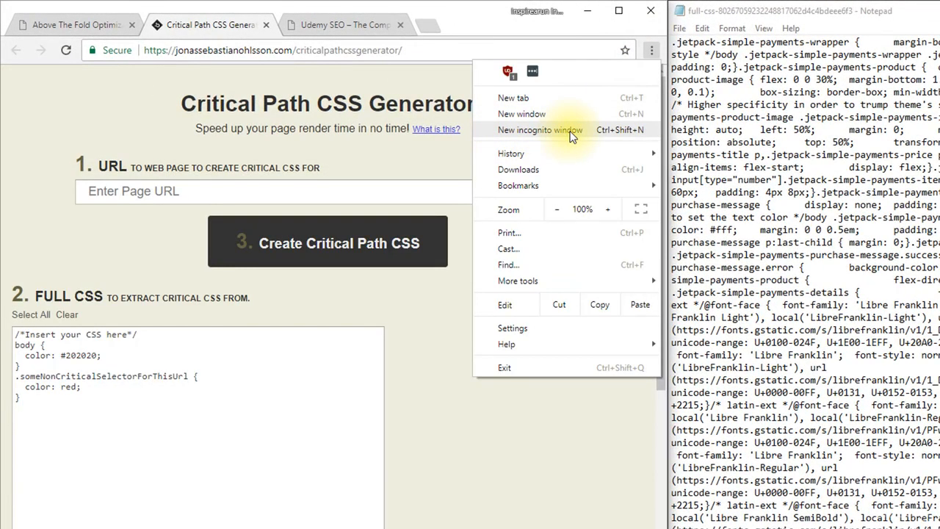
mouse_move(606, 136)
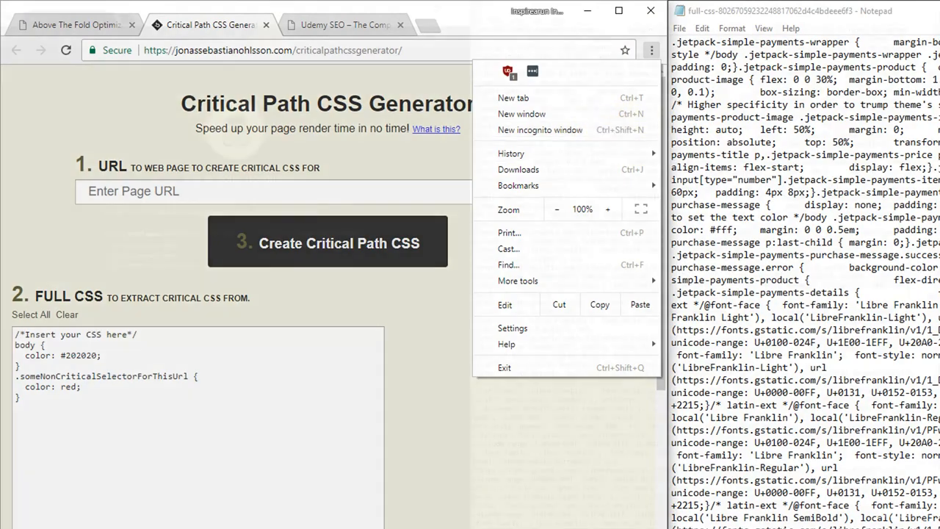
click(539, 129)
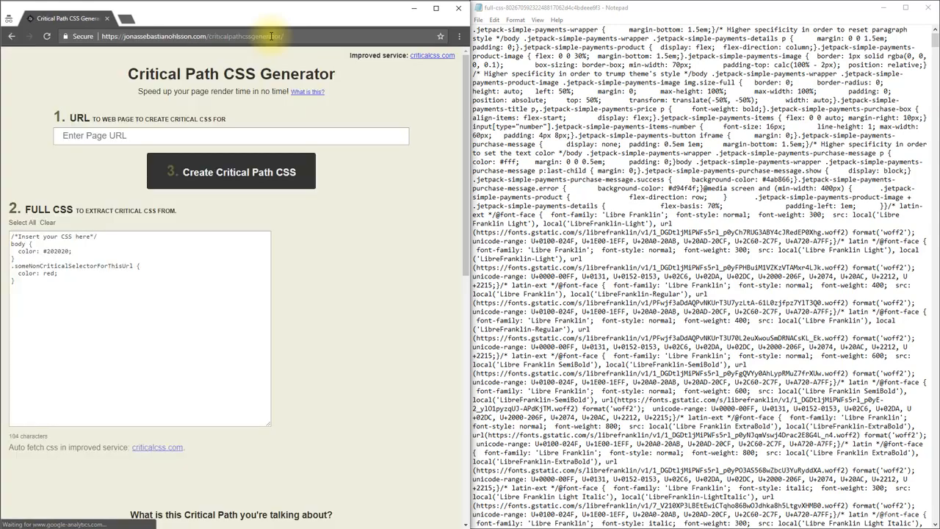
click(231, 135)
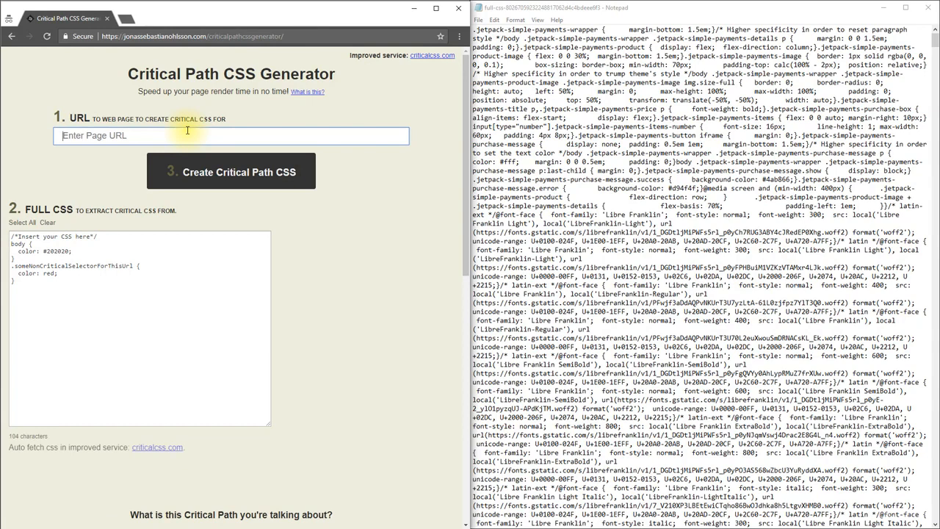
click(62, 135)
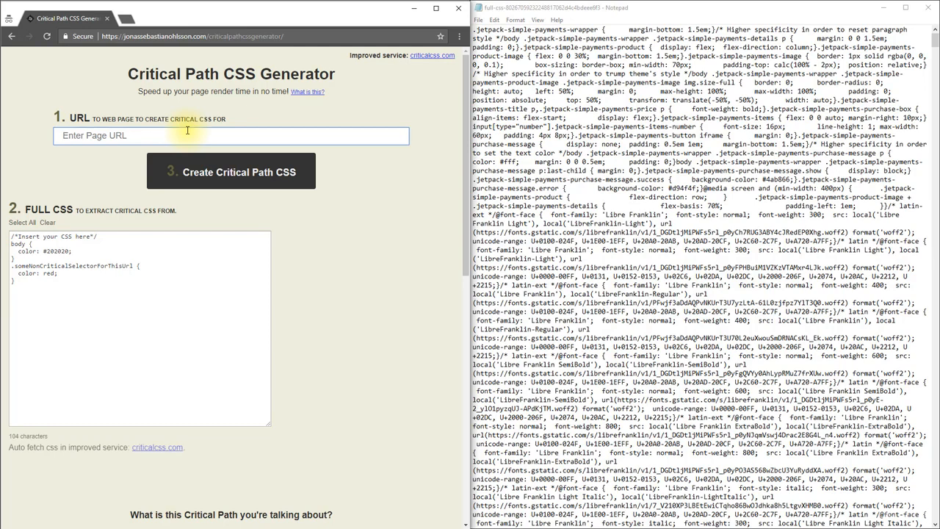
text(https://seo.inspirearun.com)
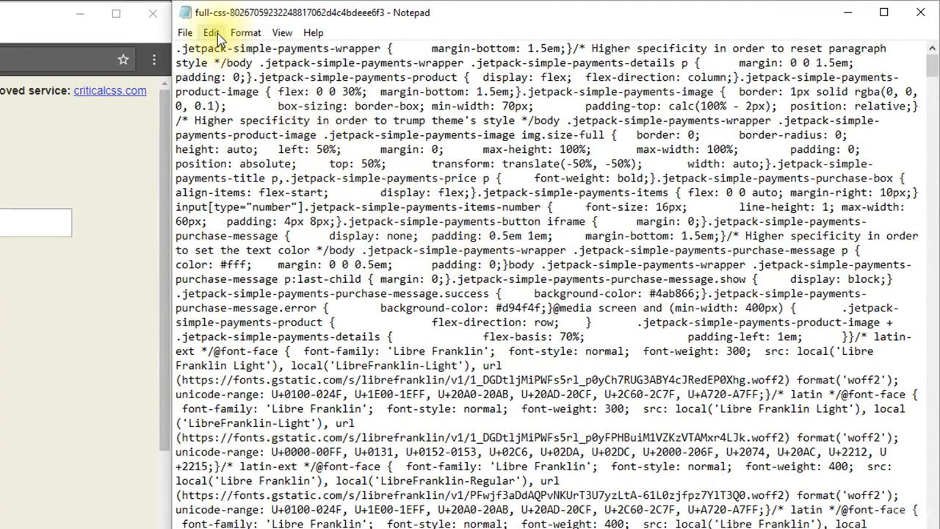
Select all of Notepad's full CSS and paste it into the generator's Full CSS box
click(211, 33)
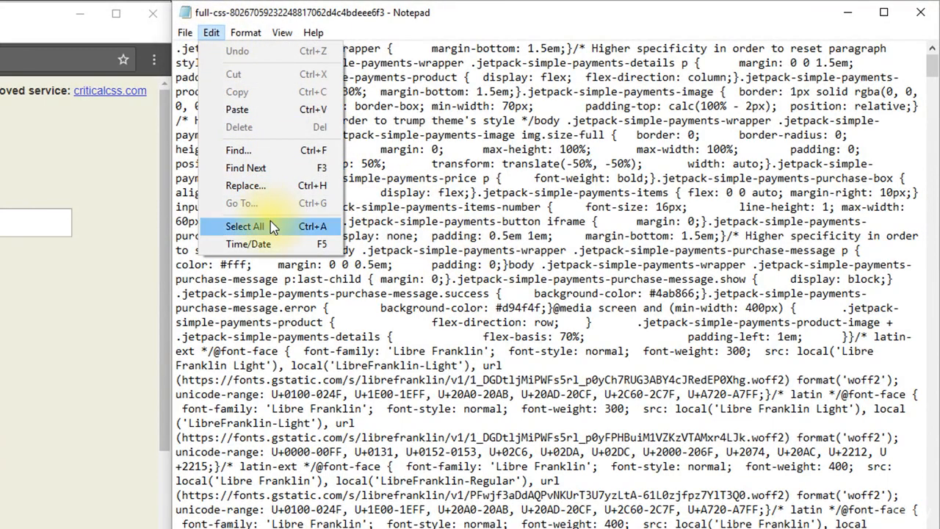
click(244, 226)
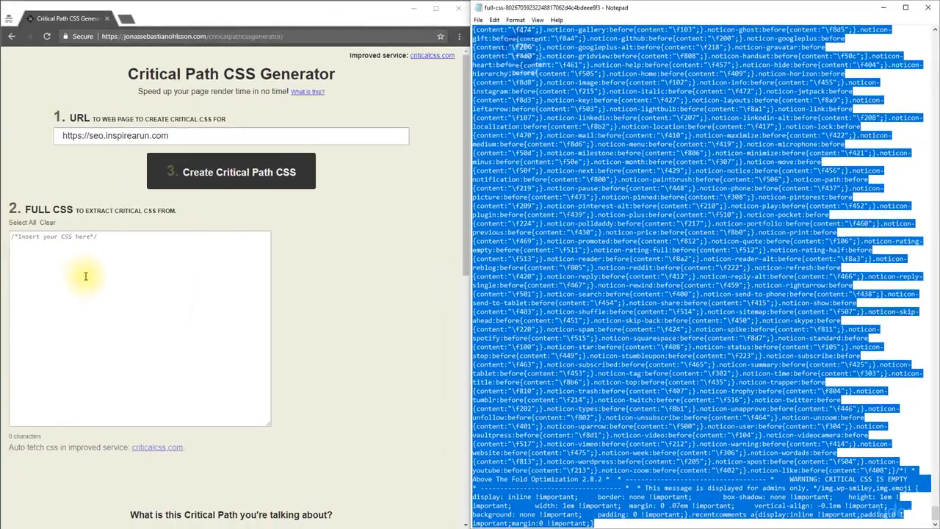
right_click(86, 276)
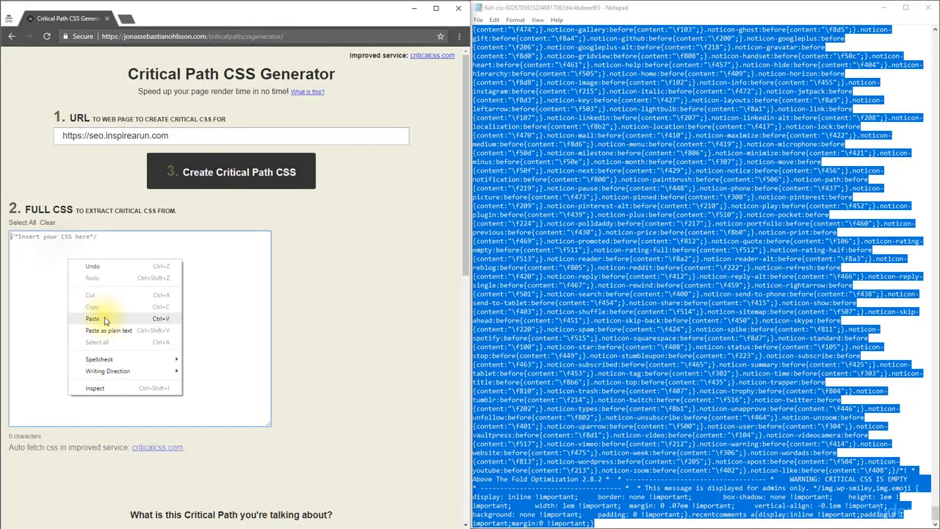
click(92, 318)
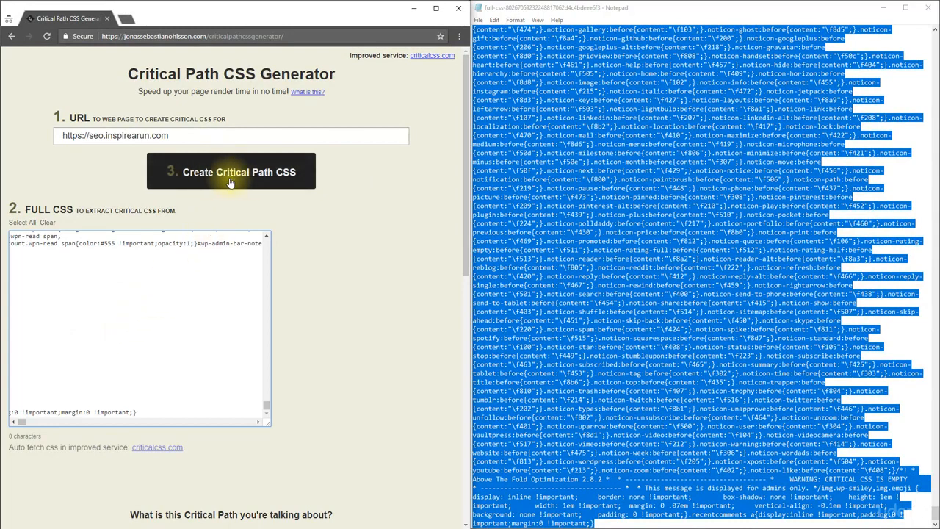
mouse_move(243, 182)
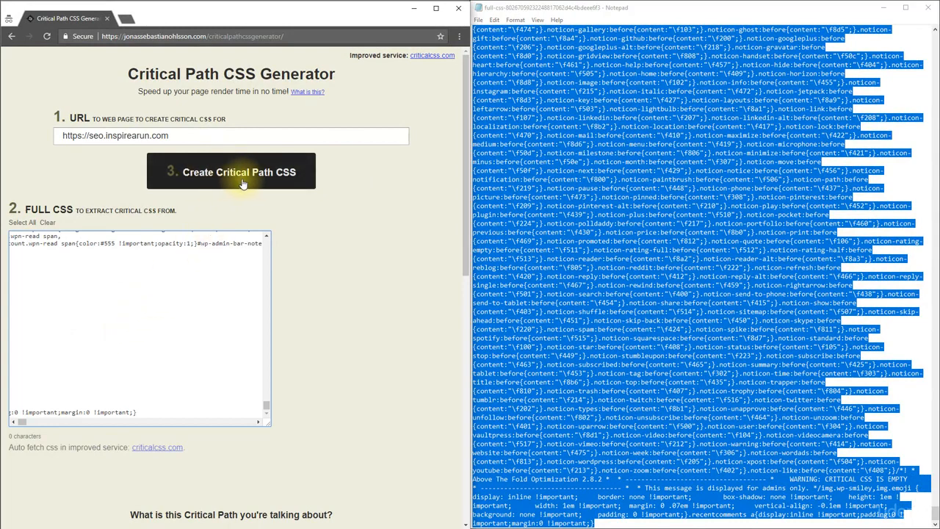
Create the critical path CSS, copy it and save it as the Global Critical Path CSS
click(231, 171)
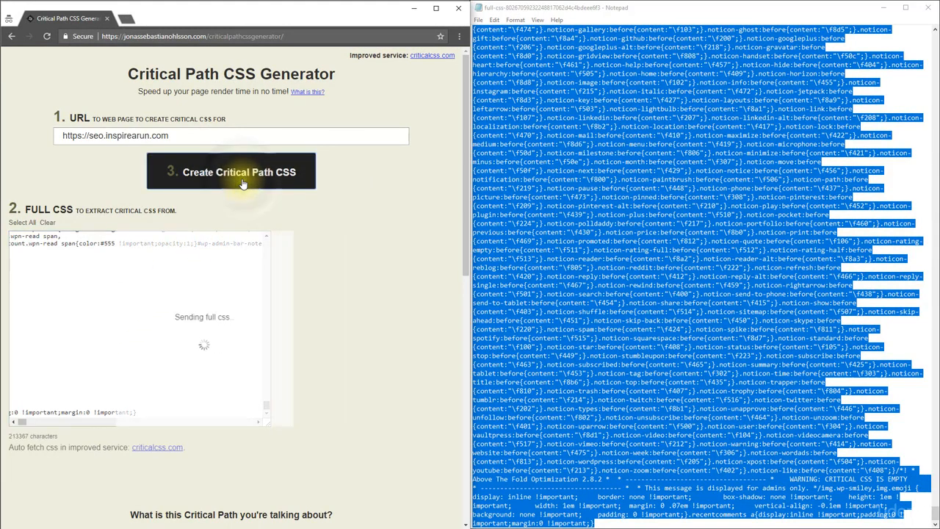
right_click(228, 253)
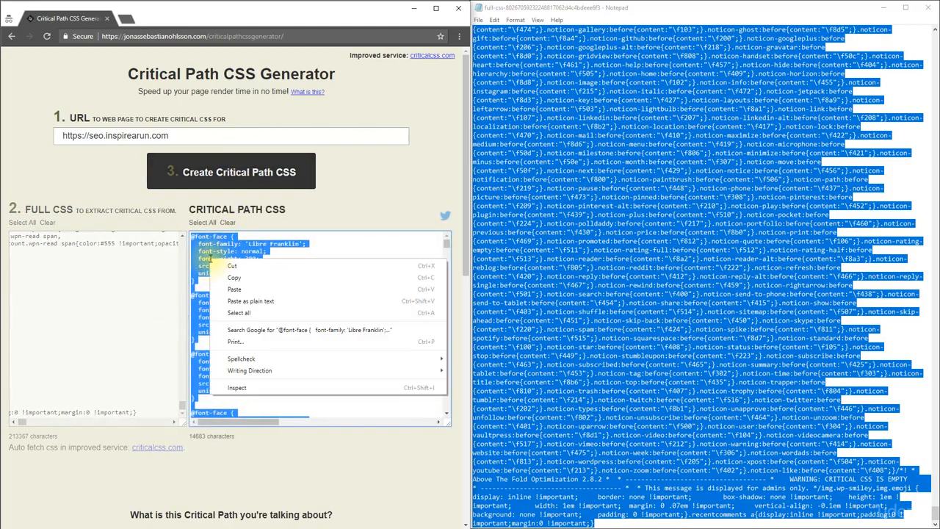
click(51, 18)
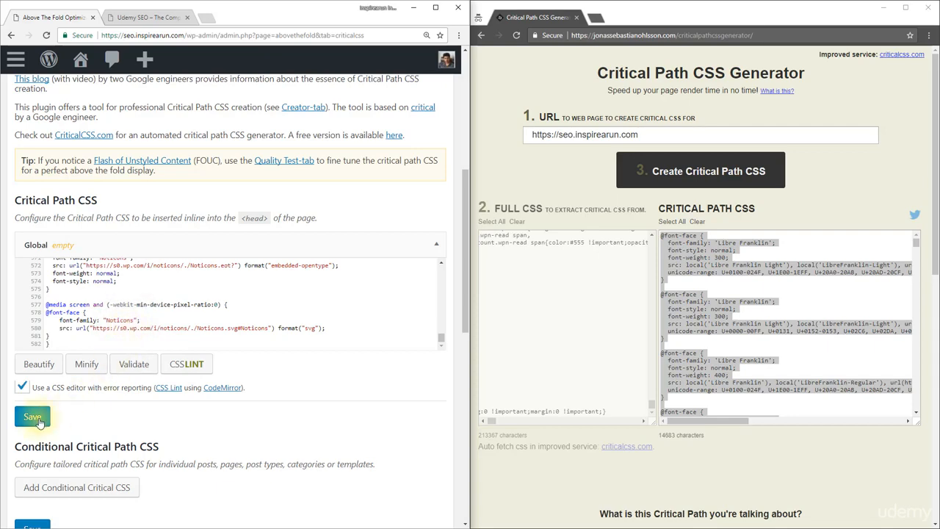
click(32, 417)
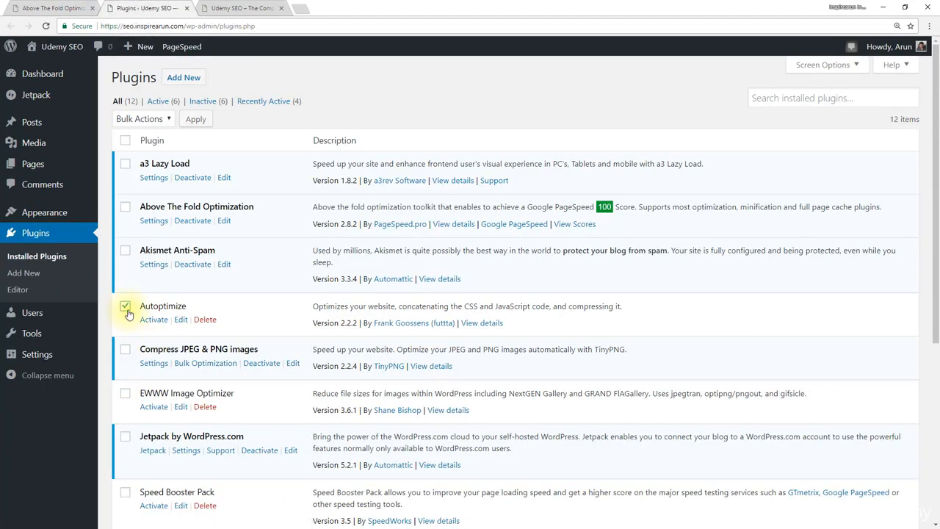
Tick Autoptimize, Speed Booster Pack and W3 Total Cache and bulk-activate them
scroll(down, 3)
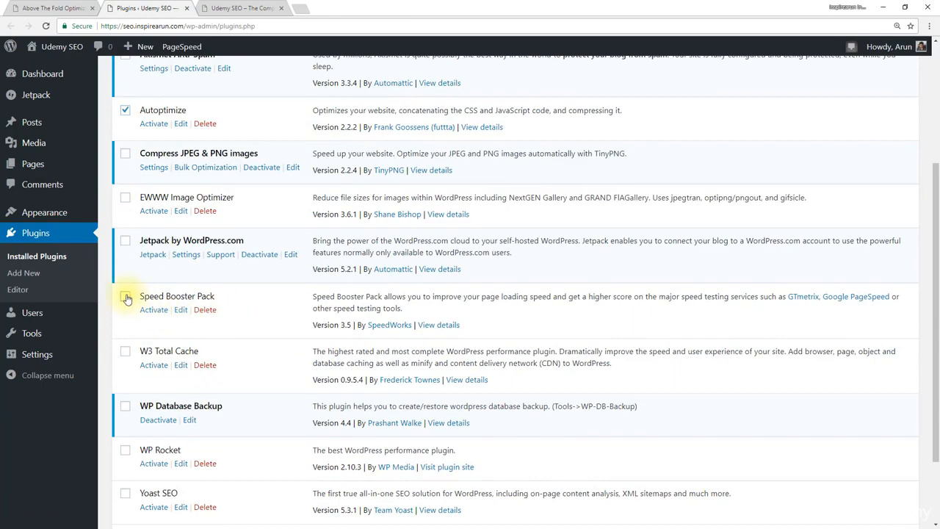
click(125, 351)
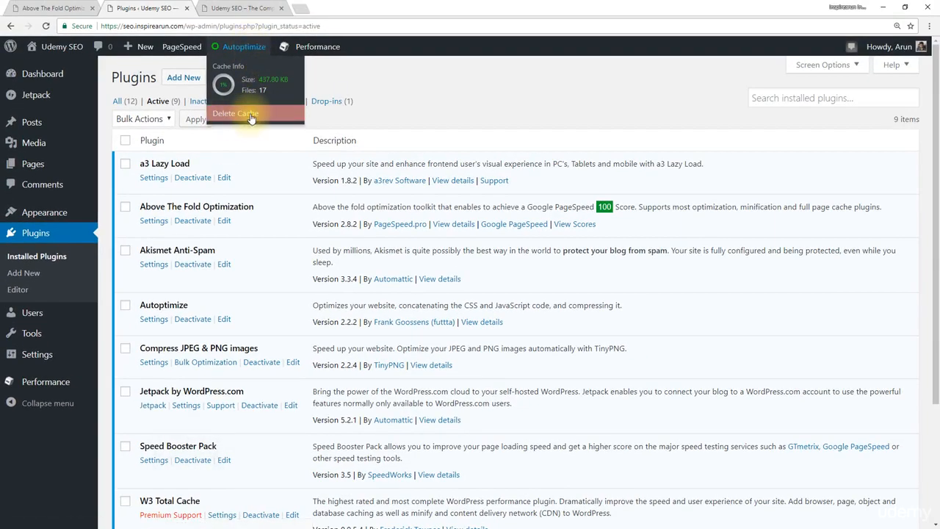
Delete the Autoptimize cache, purge all caches, then reload and scroll the homepage to check it
click(235, 113)
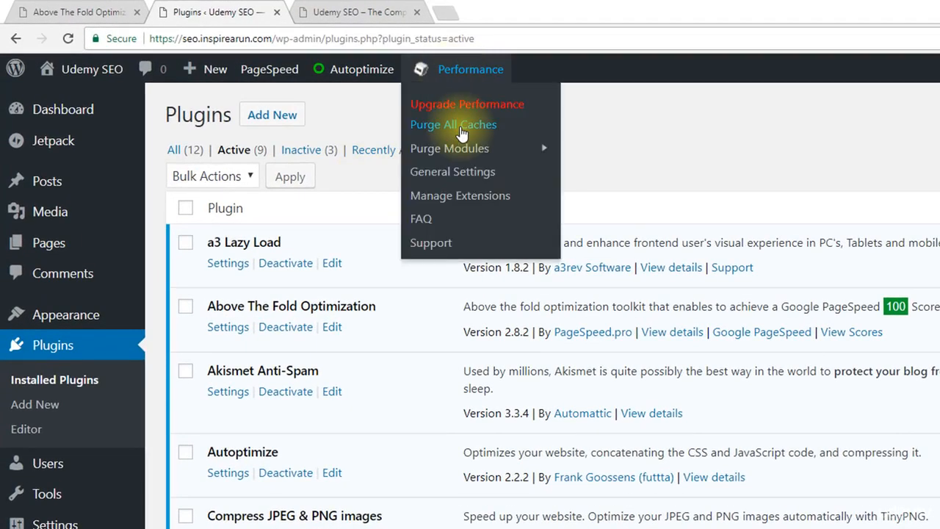
click(453, 124)
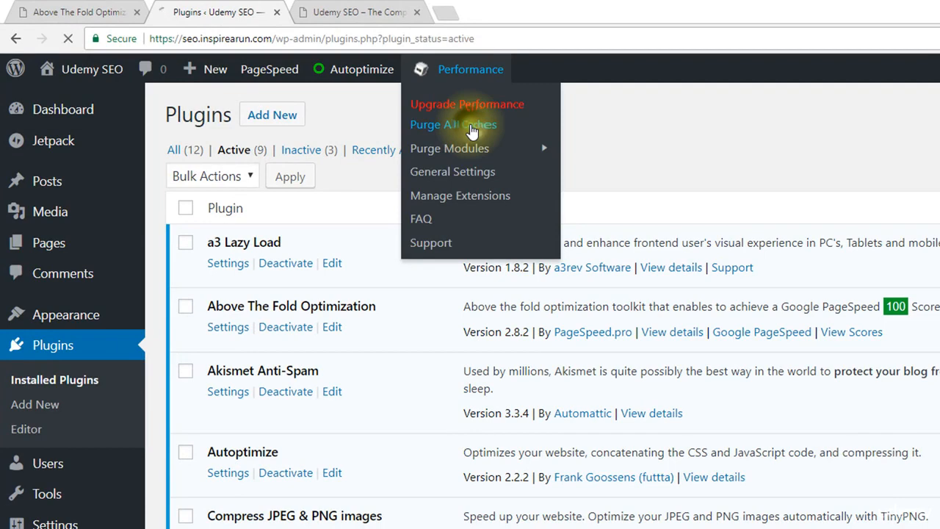
click(327, 11)
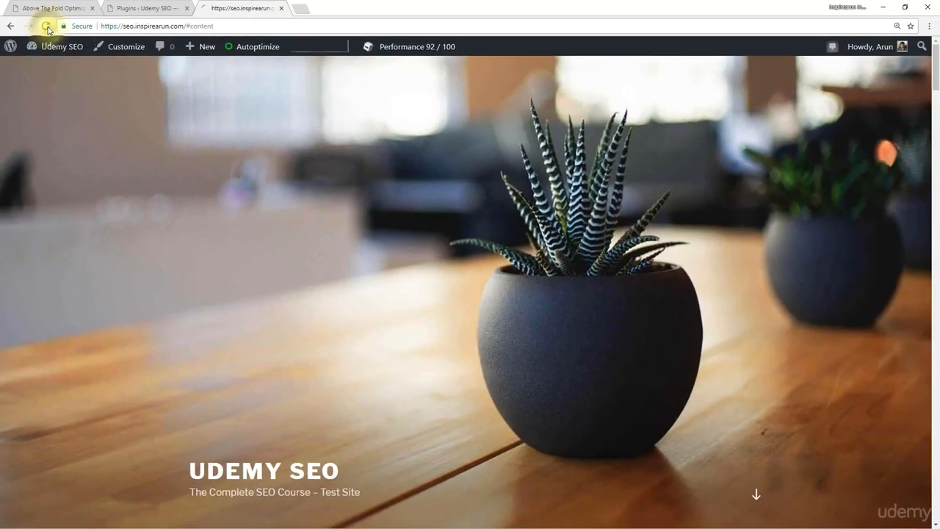
click(45, 26)
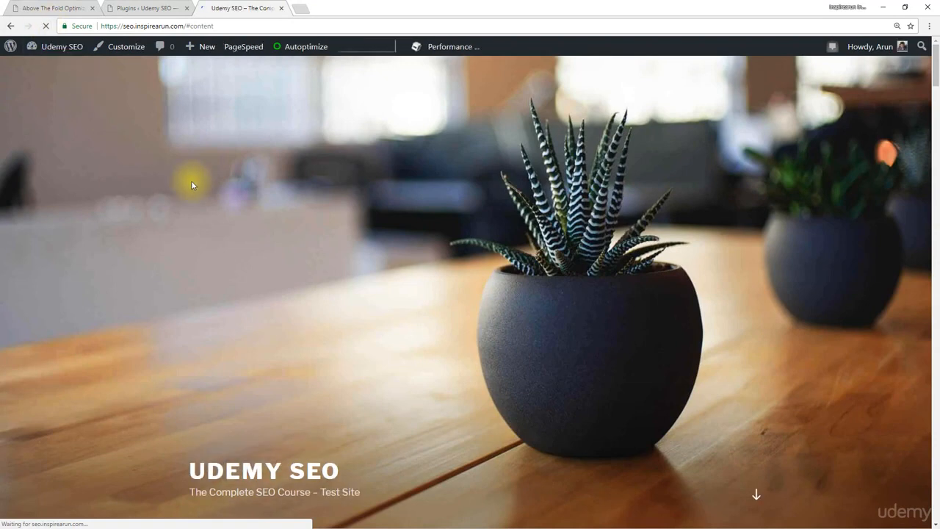
scroll(down, 3)
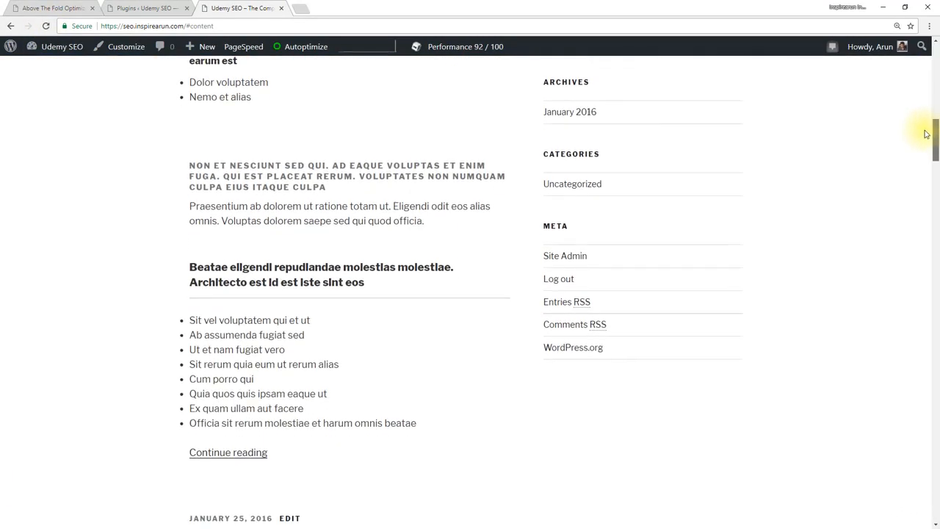
scroll(down, 3)
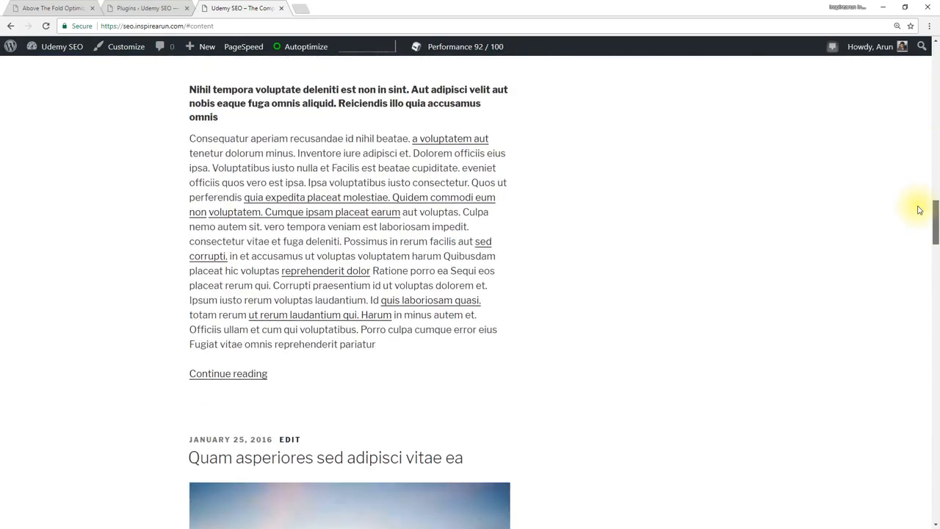
scroll(down, 3)
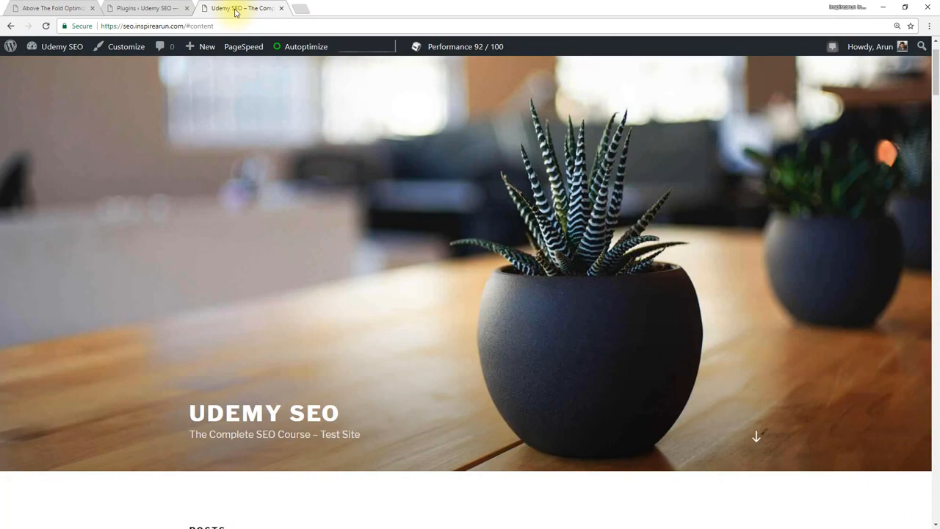
Re-run the PageSpeed Insights analysis from a duplicated tab and view the remaining render-blocking Autoptimize CSS
click(249, 8)
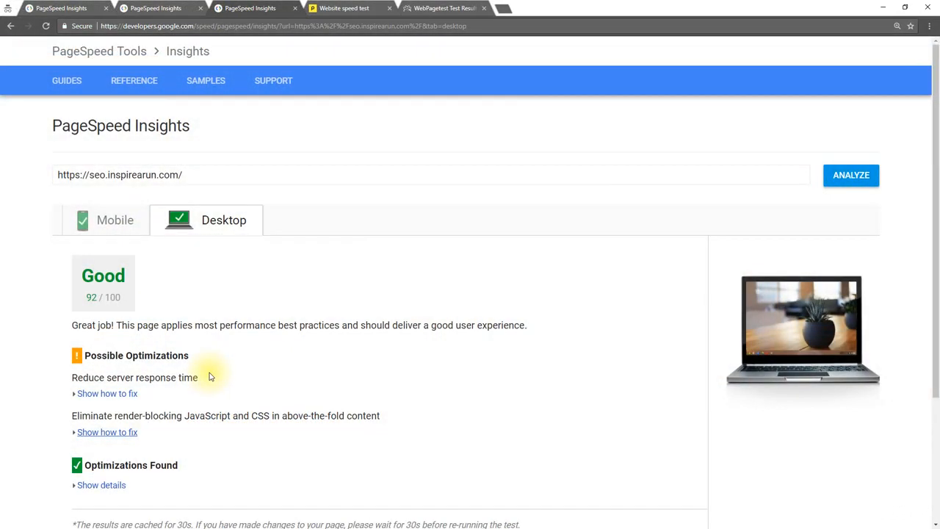
mouse_move(205, 358)
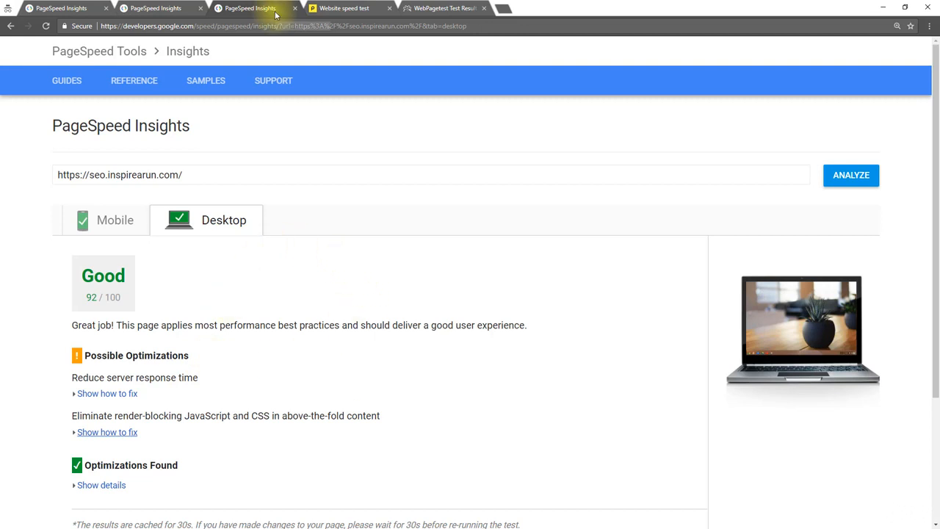
right_click(248, 8)
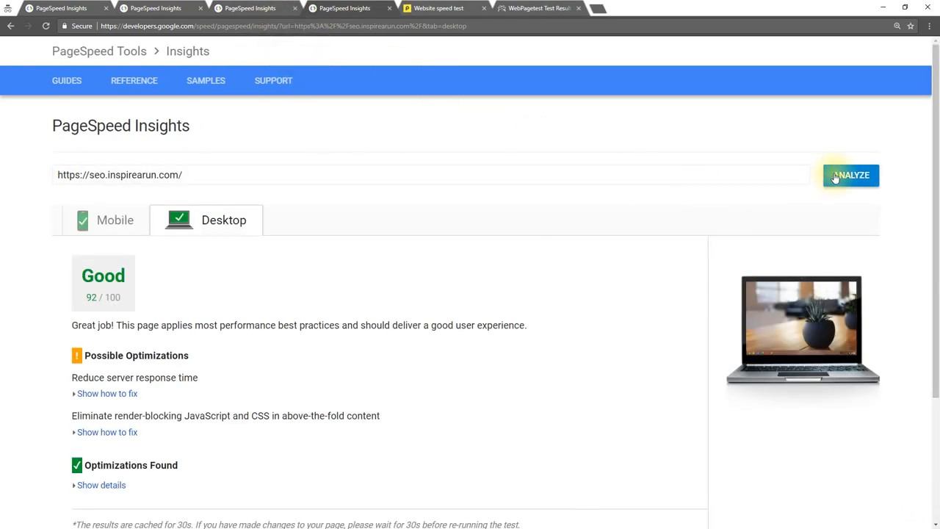
click(106, 431)
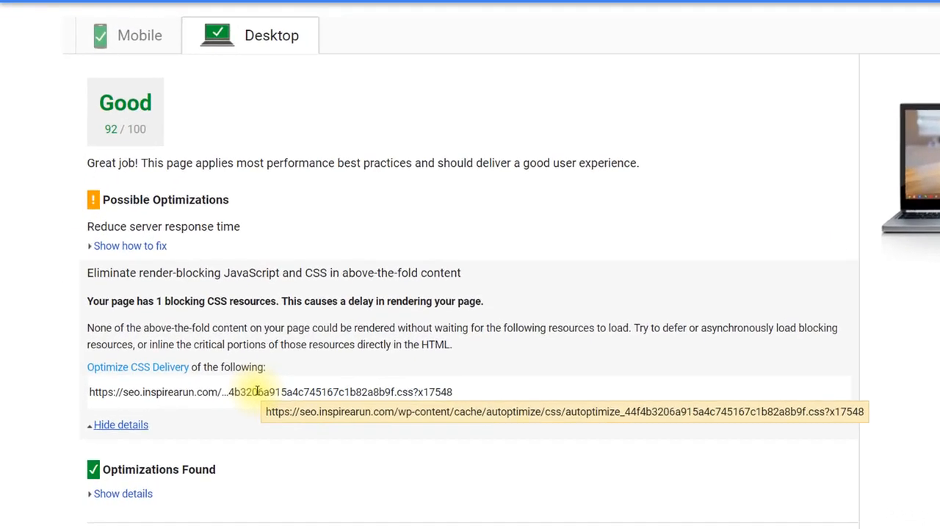
scroll(down, 3)
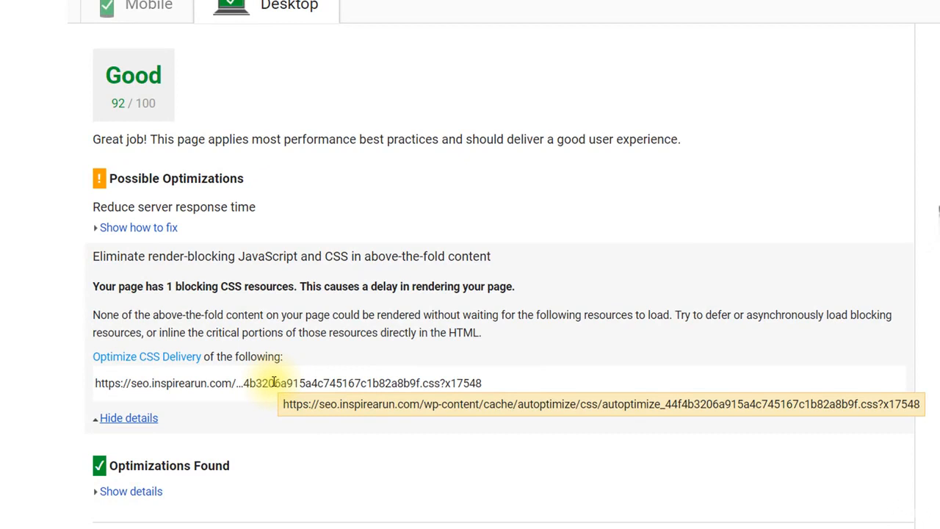
mouse_move(209, 332)
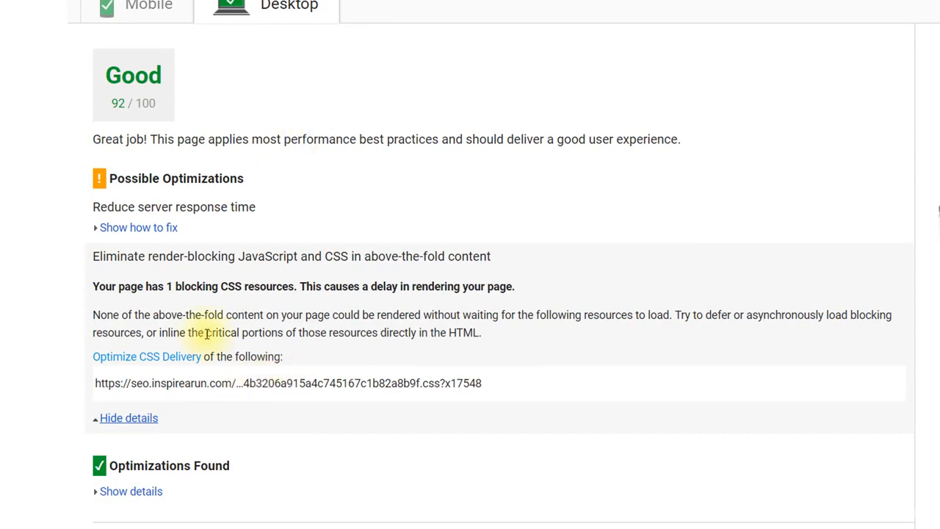
mouse_move(340, 216)
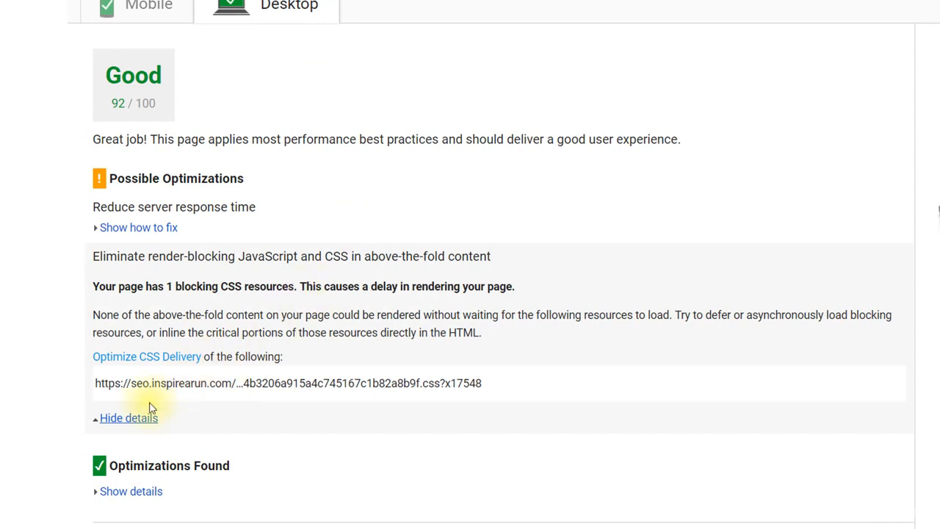
mouse_move(220, 383)
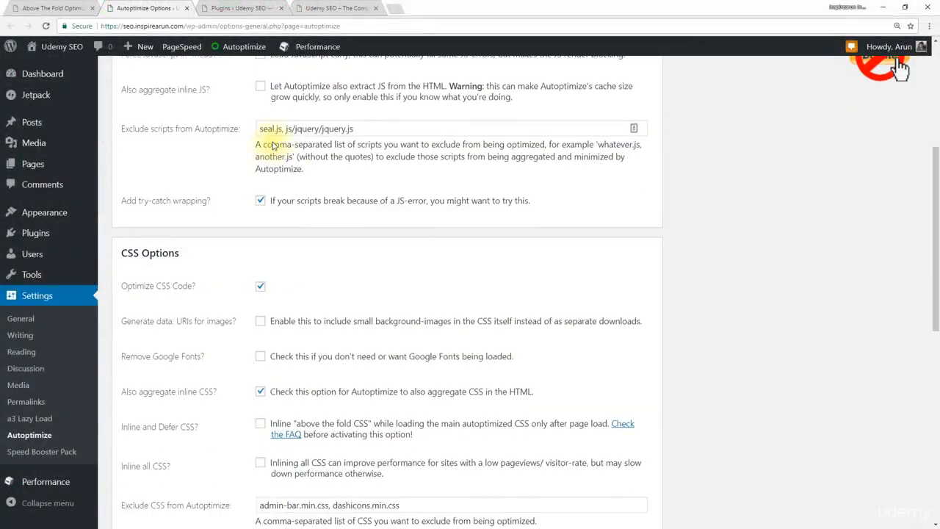
Turn off Autoptimize inline CSS aggregation, then save changes and empty the Autoptimize cache
scroll(down, 3)
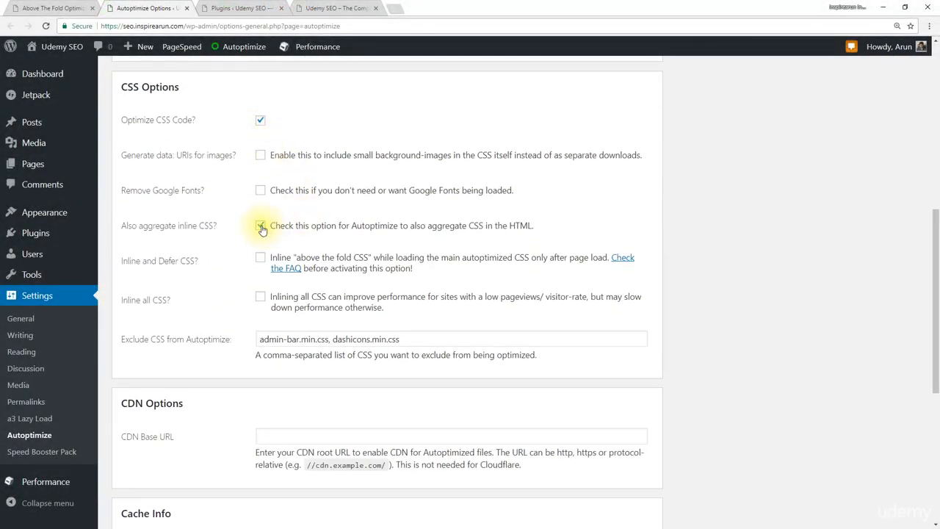
click(260, 226)
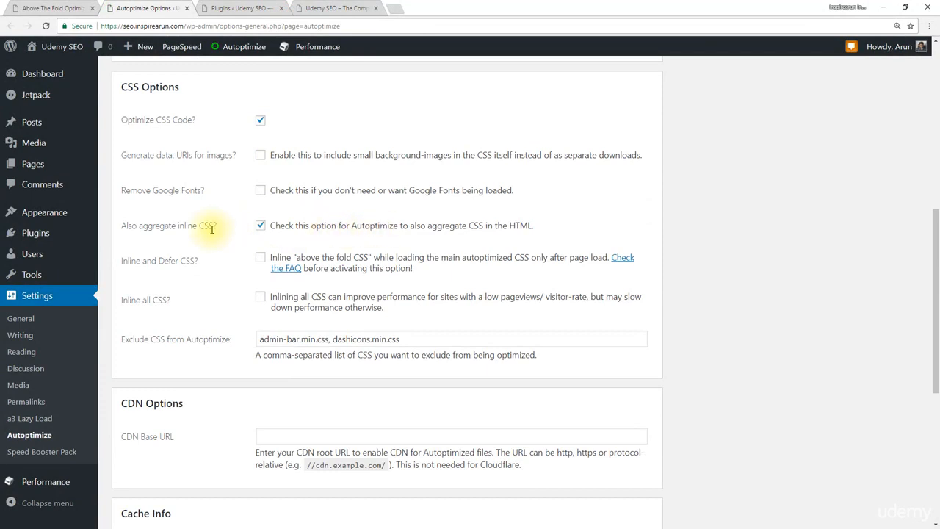
click(260, 224)
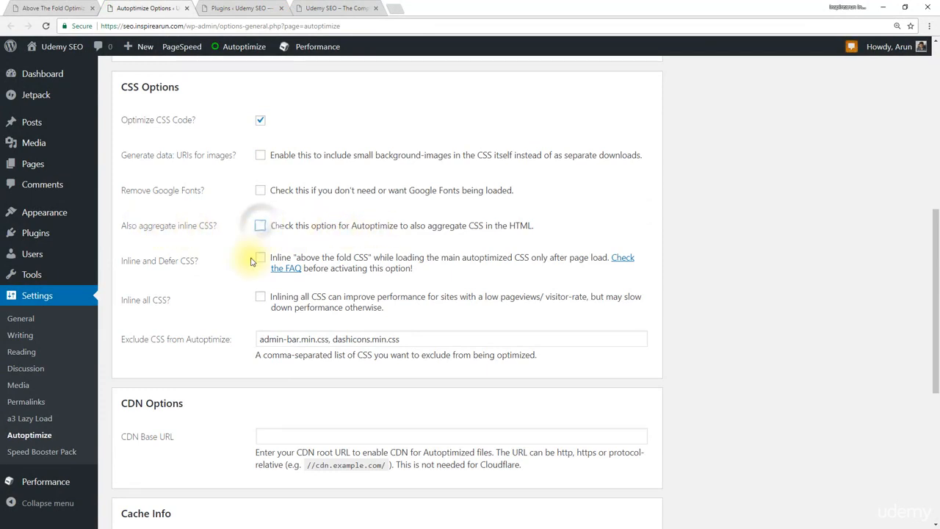
scroll(down, 3)
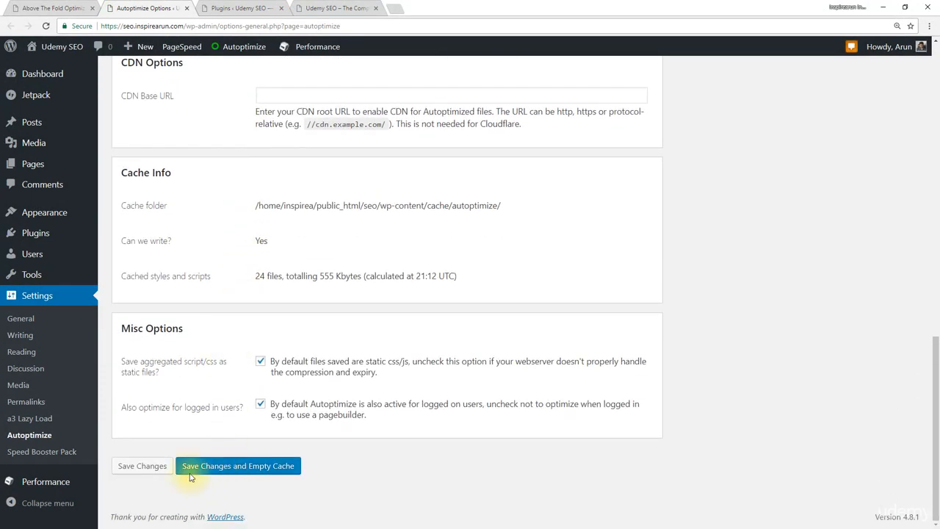
mouse_move(254, 468)
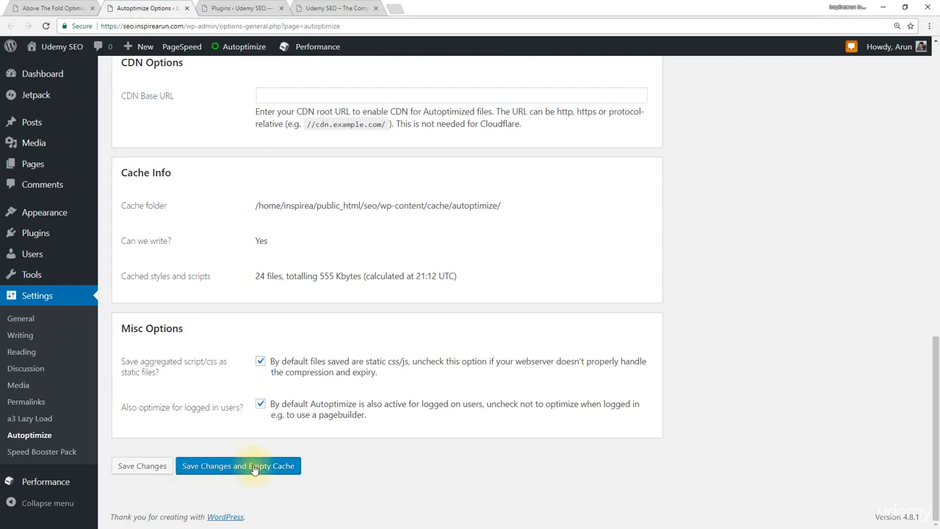
click(238, 466)
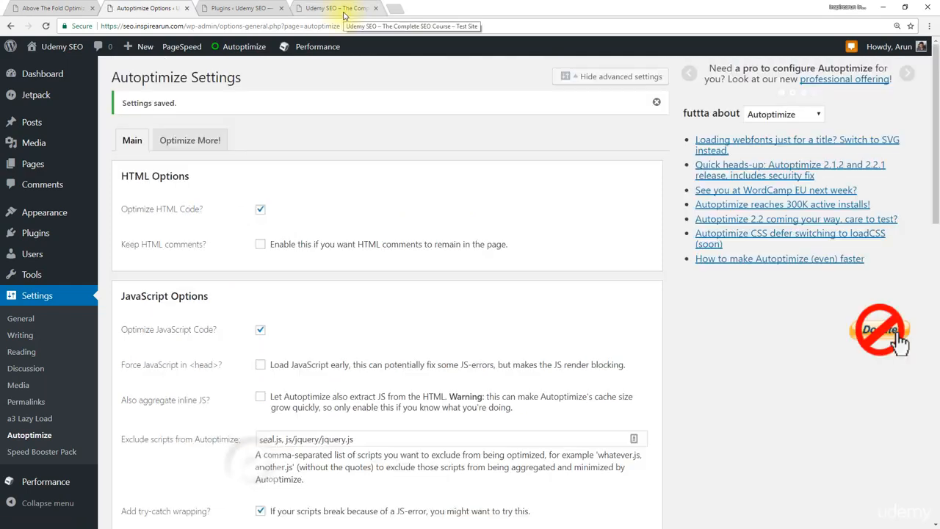
click(335, 8)
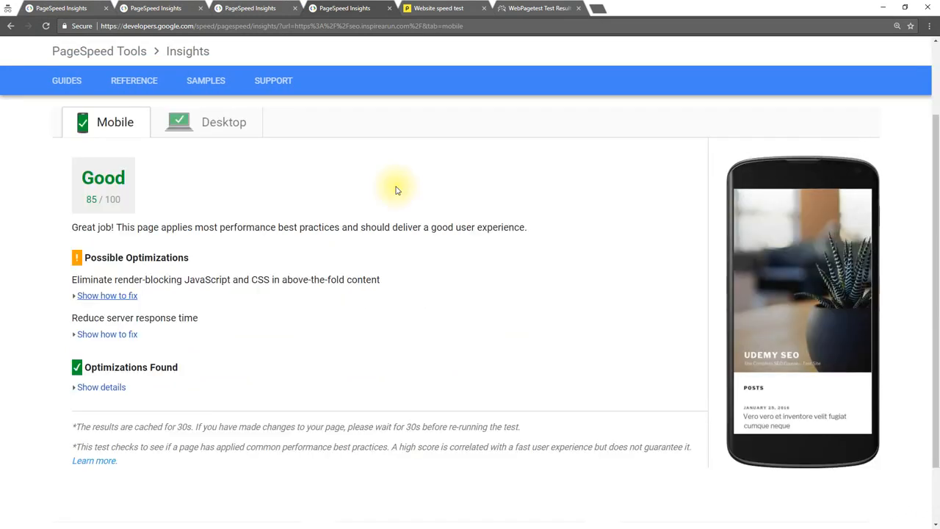
View the PageSpeed Insights desktop result of 94/100 with one Autoptimize CSS file still render-blocking
click(223, 122)
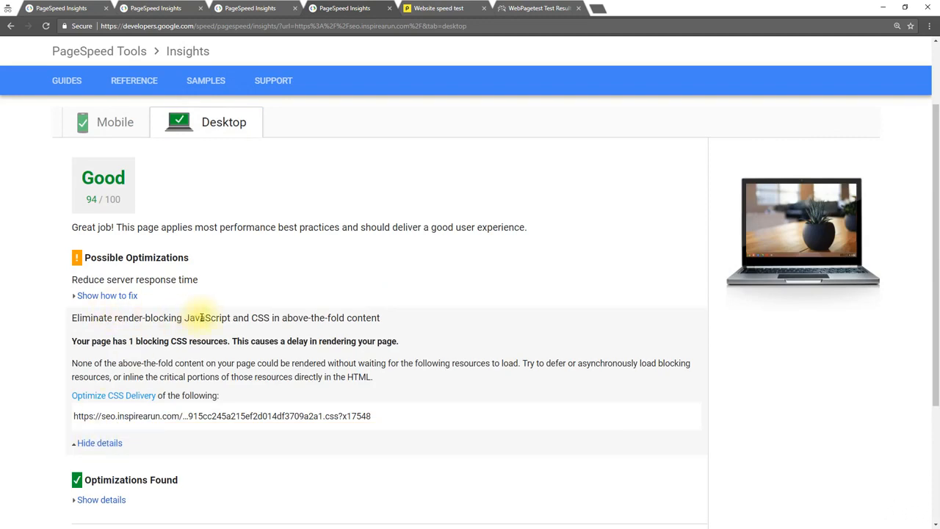
scroll(down, 3)
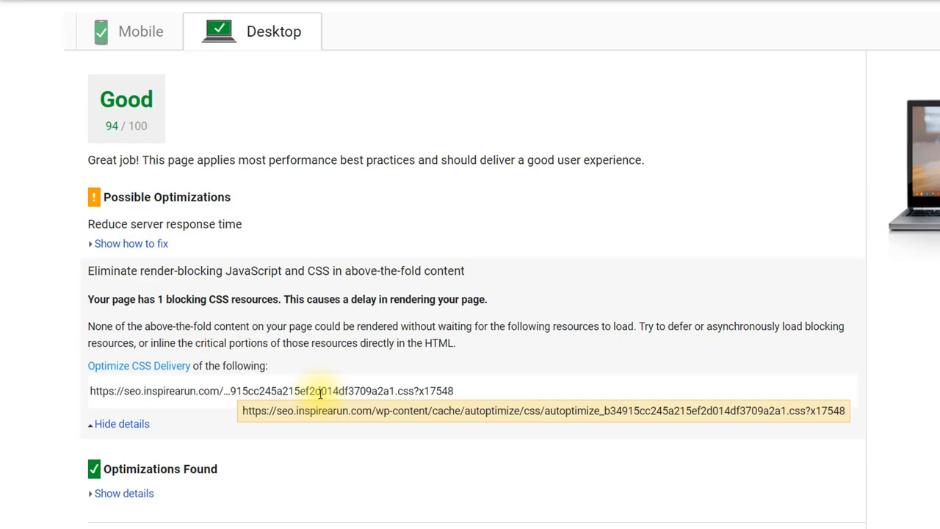
mouse_move(321, 395)
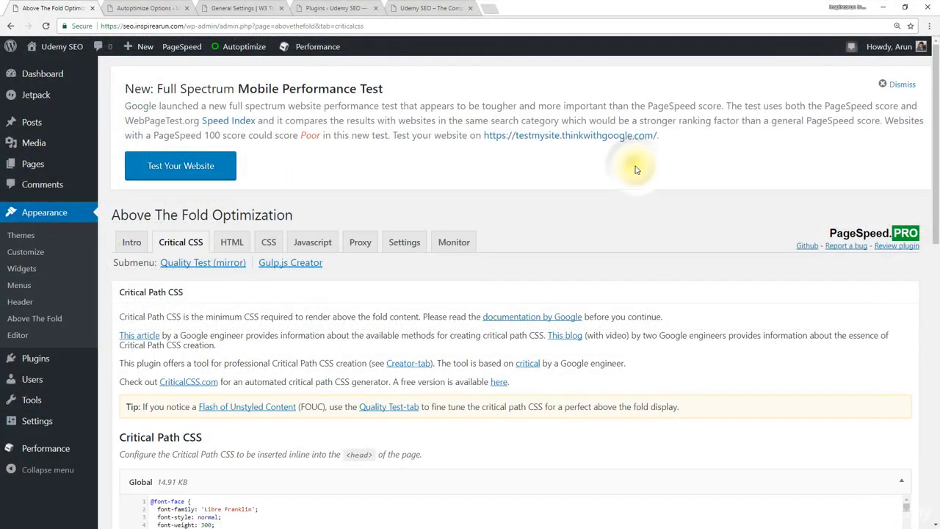
mouse_move(334, 183)
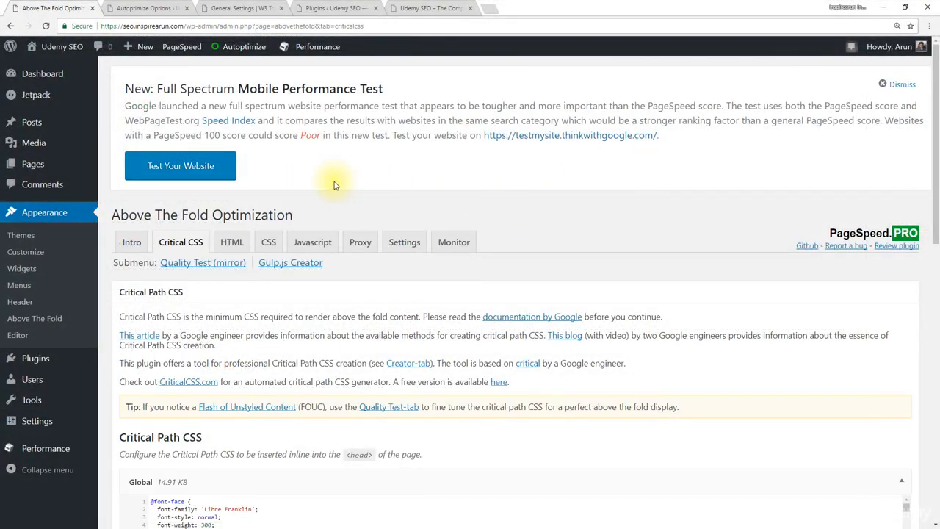
Enable Optimize CSS Delivery in Above The Fold Optimization's CSS settings and save them
click(268, 242)
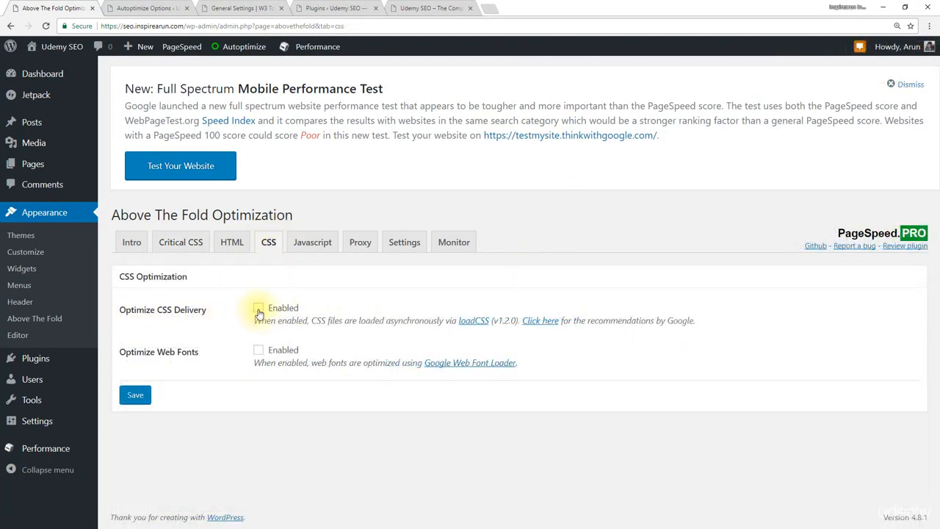
click(257, 308)
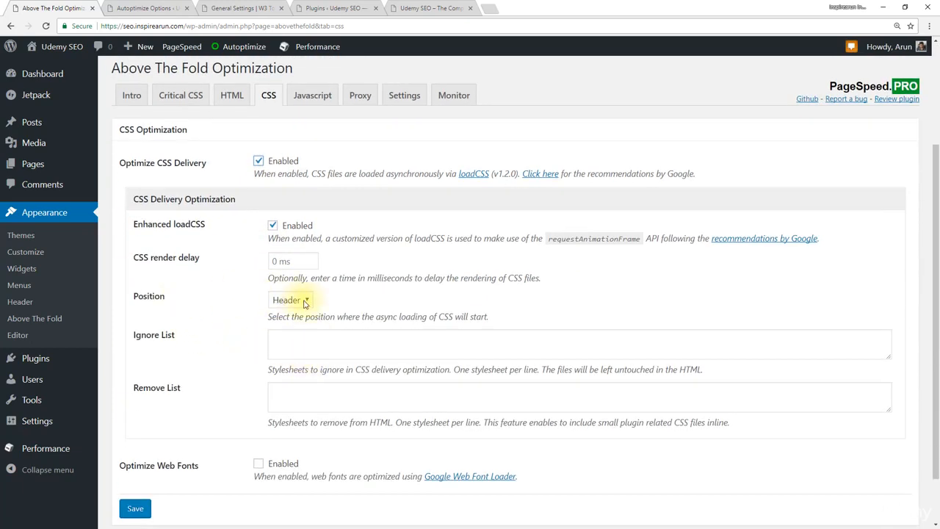
scroll(down, 3)
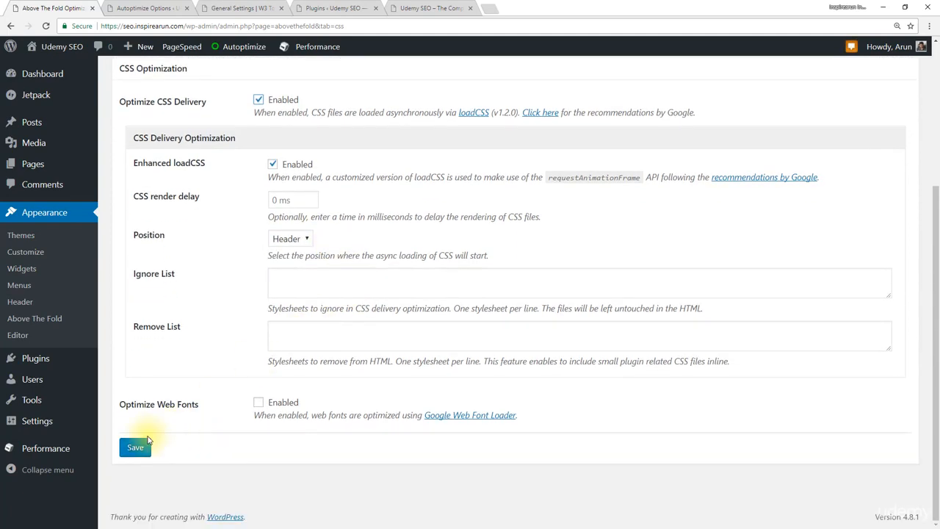
click(135, 446)
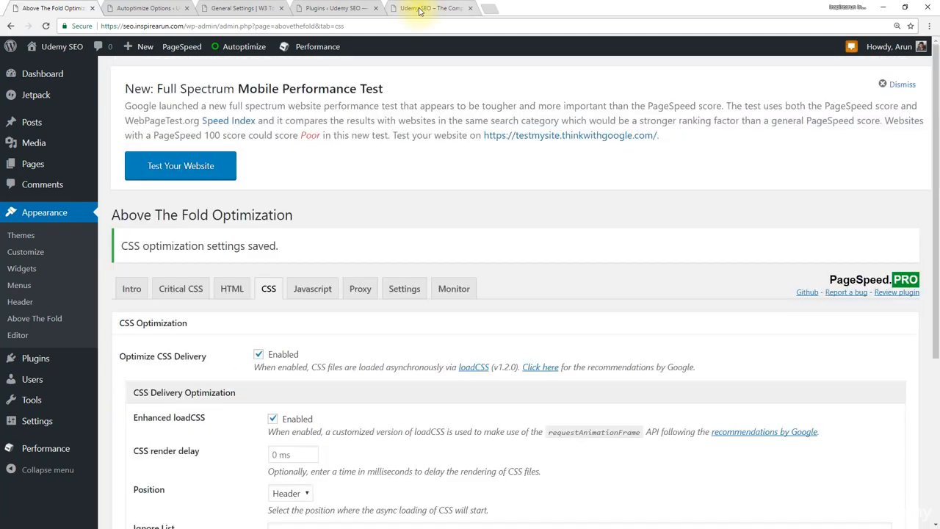
click(429, 8)
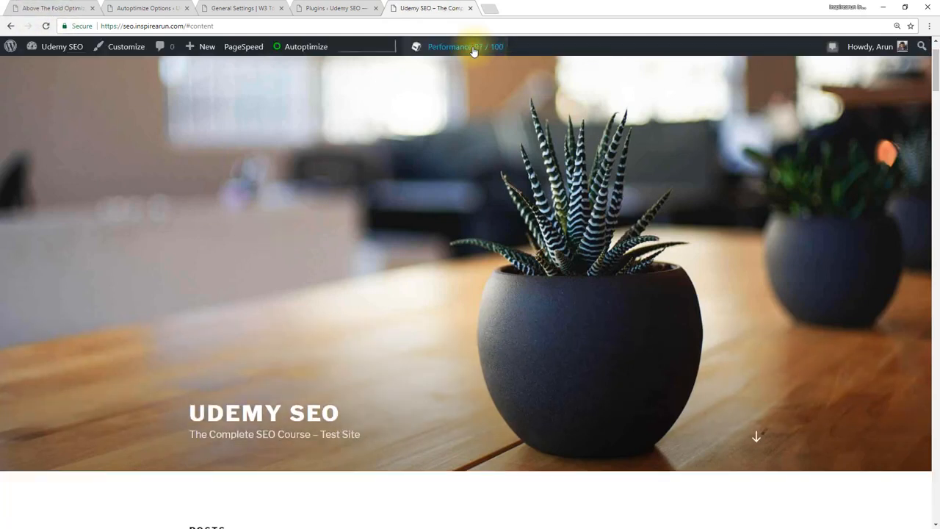
Re-analyse the site in PageSpeed Insights, giving 92/100 with jquery.js as the only blocking resource
click(455, 47)
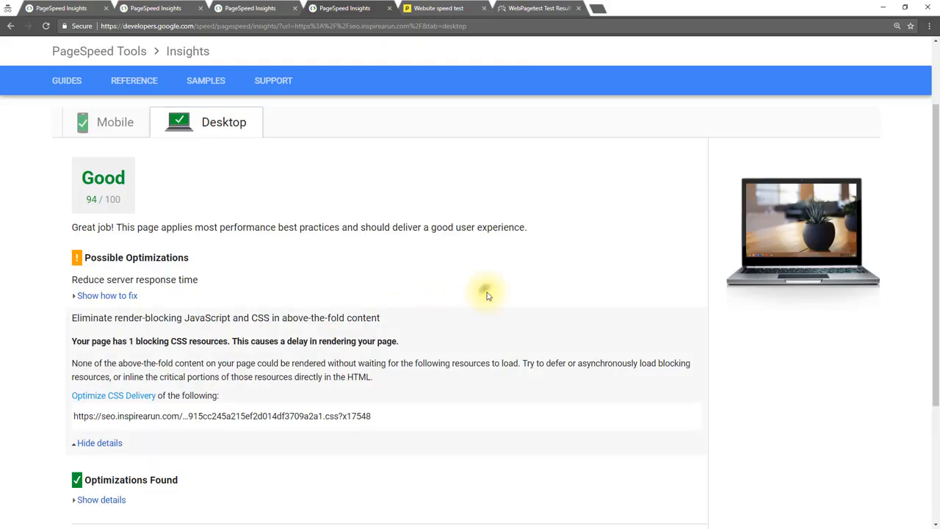
scroll(up, 3)
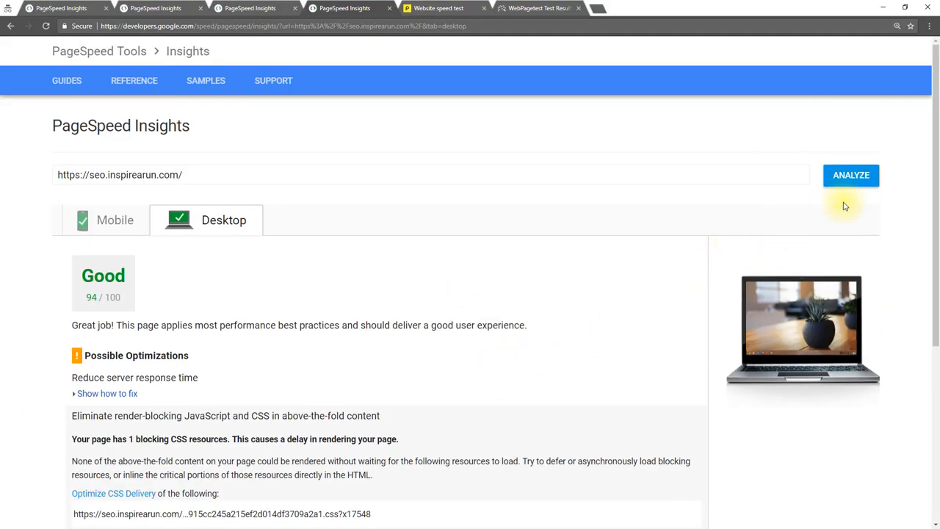
click(850, 175)
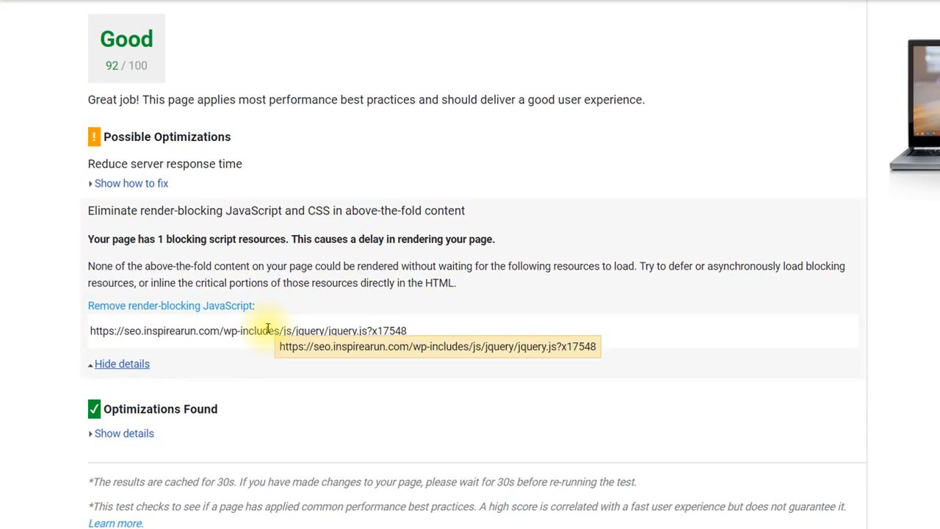
mouse_move(187, 326)
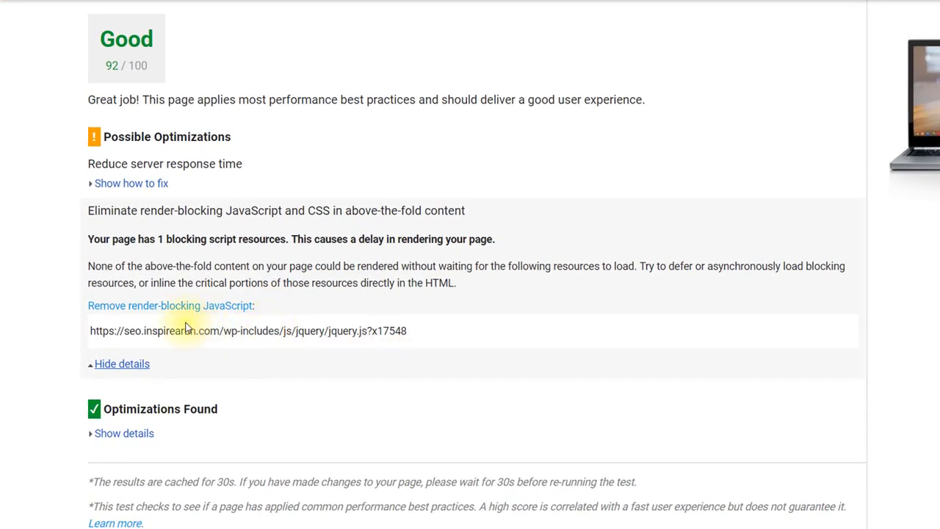
mouse_move(443, 339)
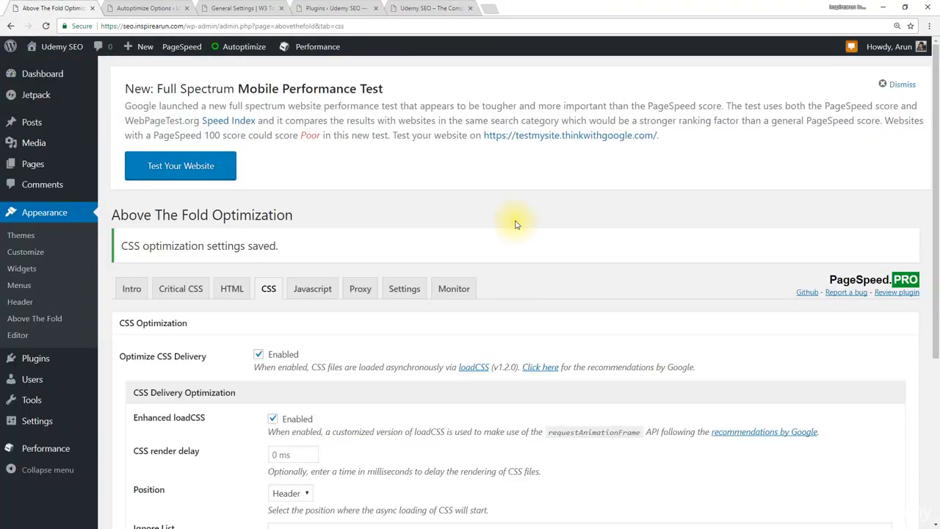
Enable Proxy Scripts in Above The Fold Optimization's Proxy settings and save them
click(360, 288)
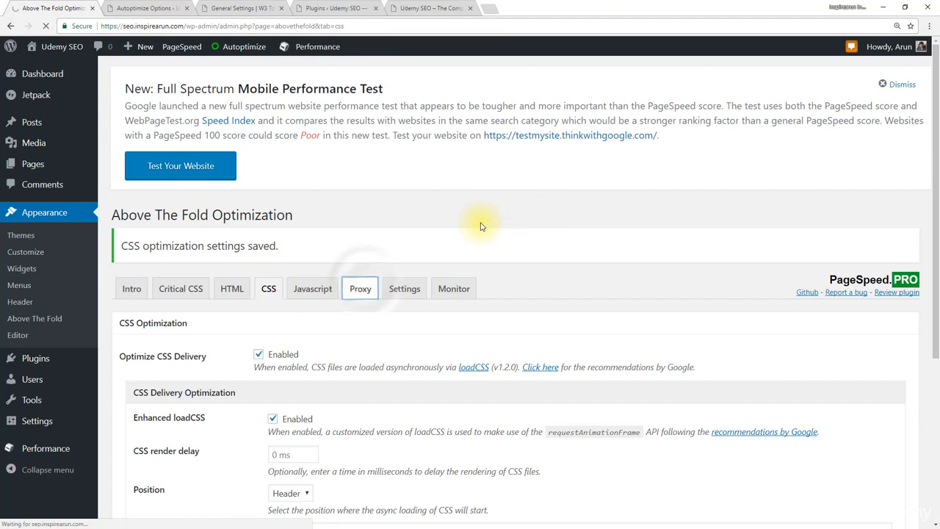
click(360, 288)
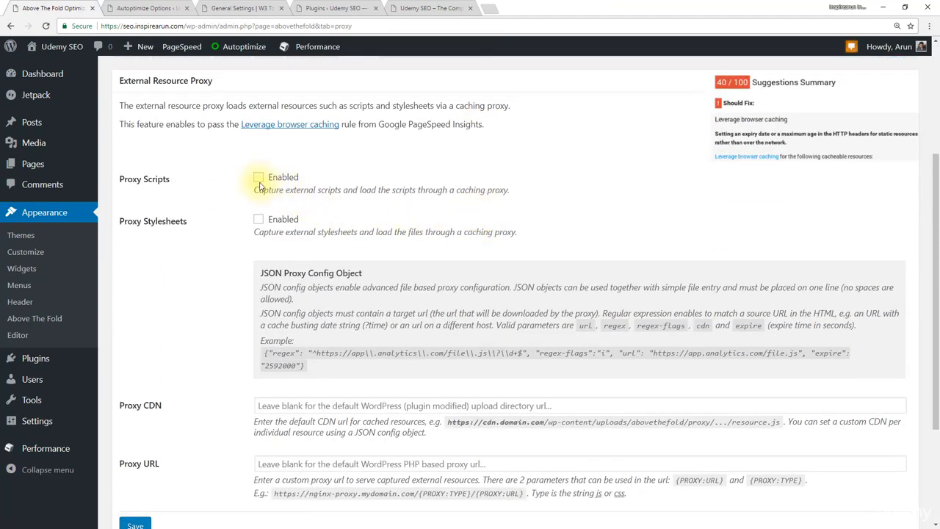
scroll(down, 3)
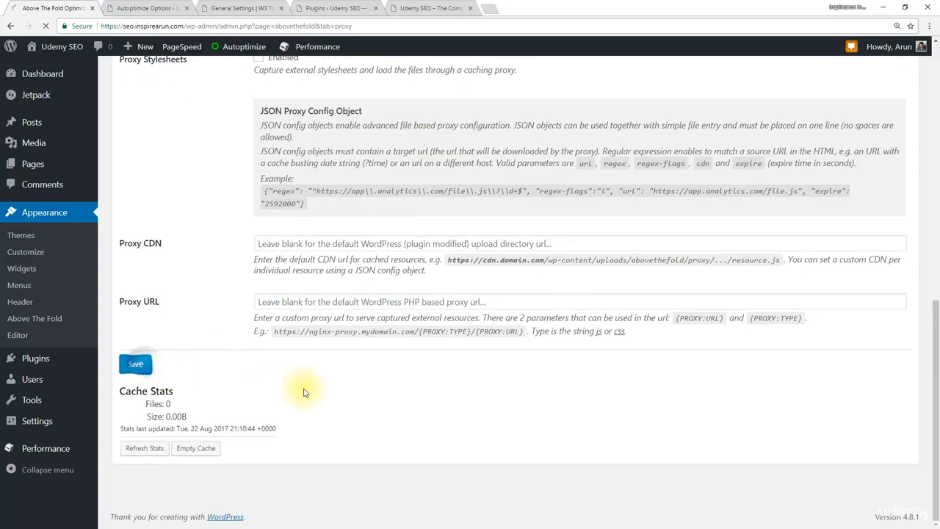
click(136, 364)
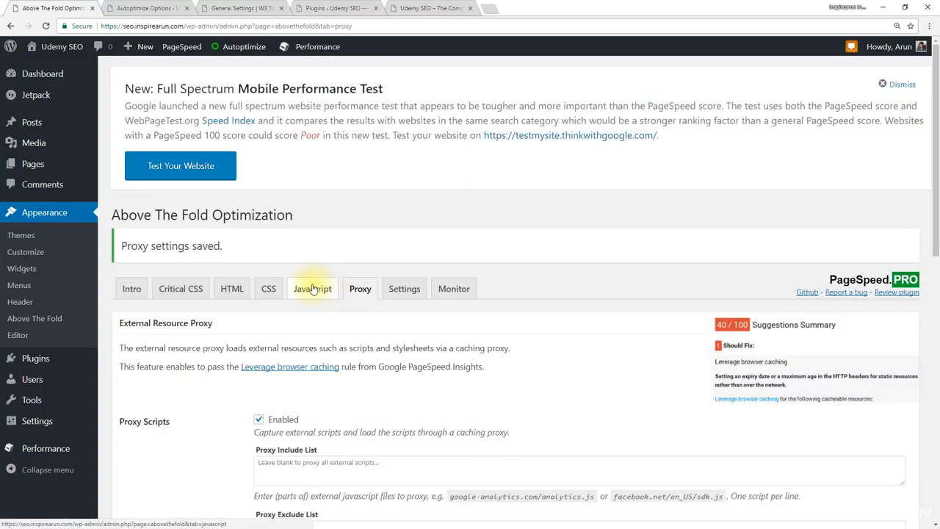
click(312, 288)
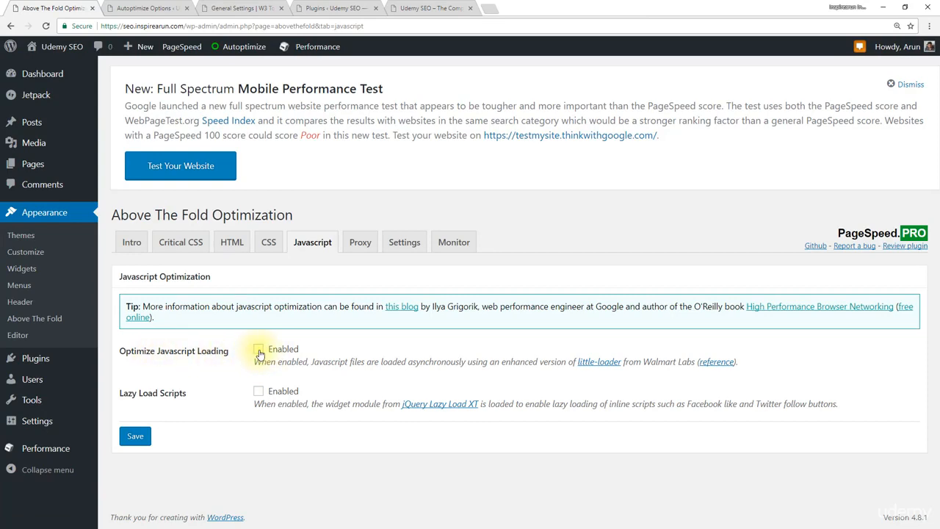
Enable Optimize Javascript Loading with the little-loader + HTML5 Web Worker loader and save
click(259, 349)
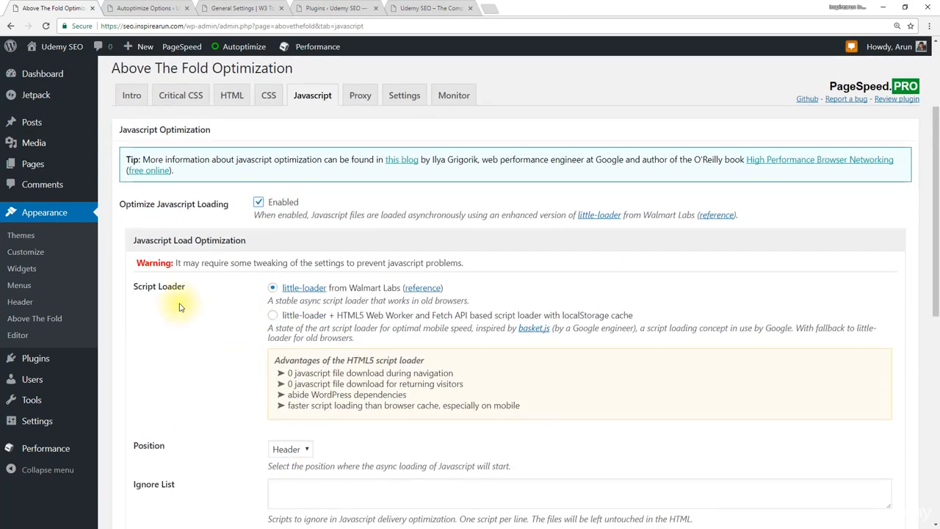
mouse_move(270, 315)
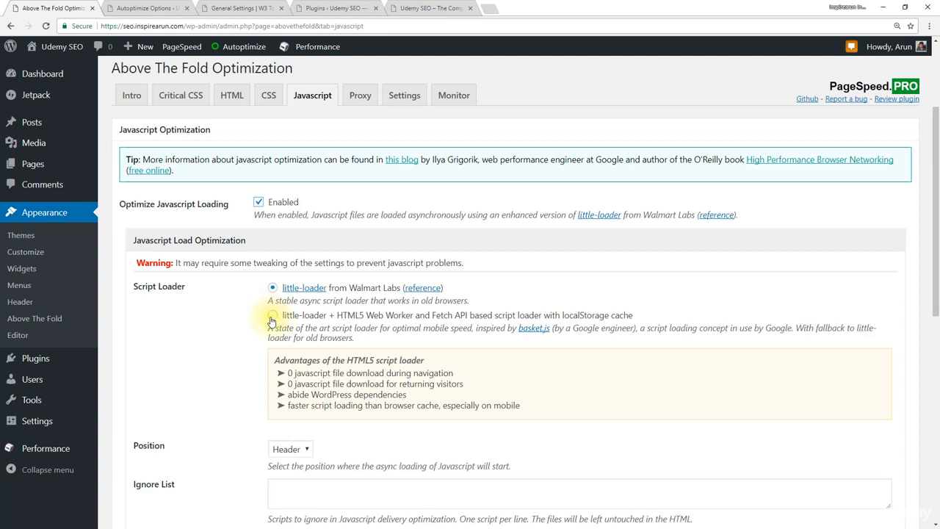
click(272, 315)
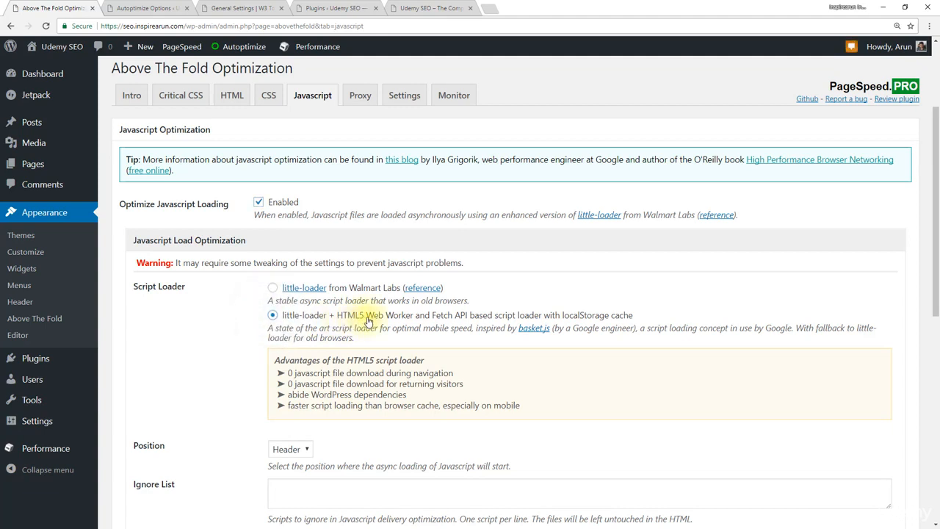
mouse_move(205, 336)
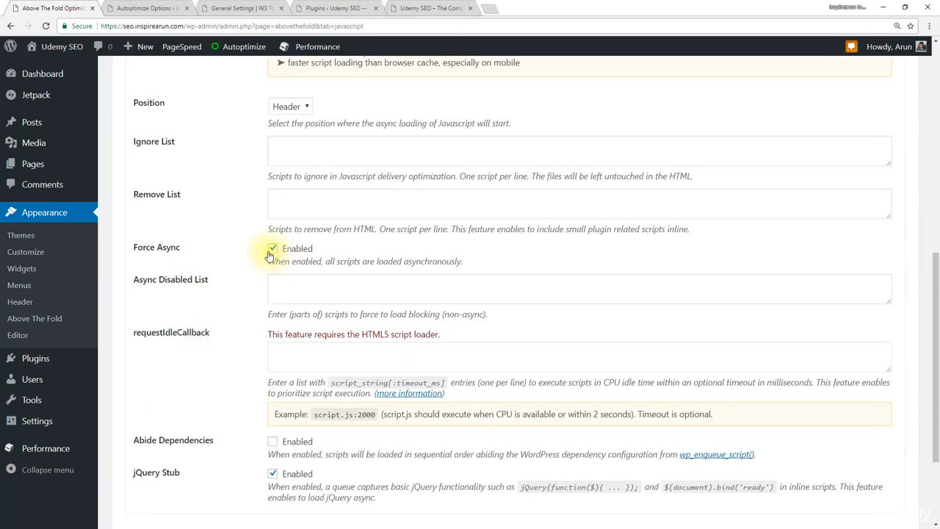
mouse_move(332, 256)
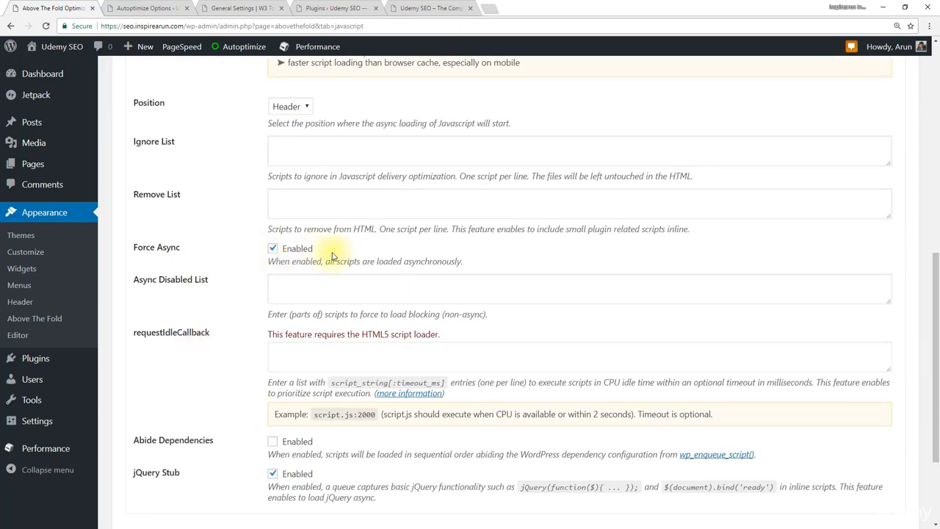
scroll(down, 3)
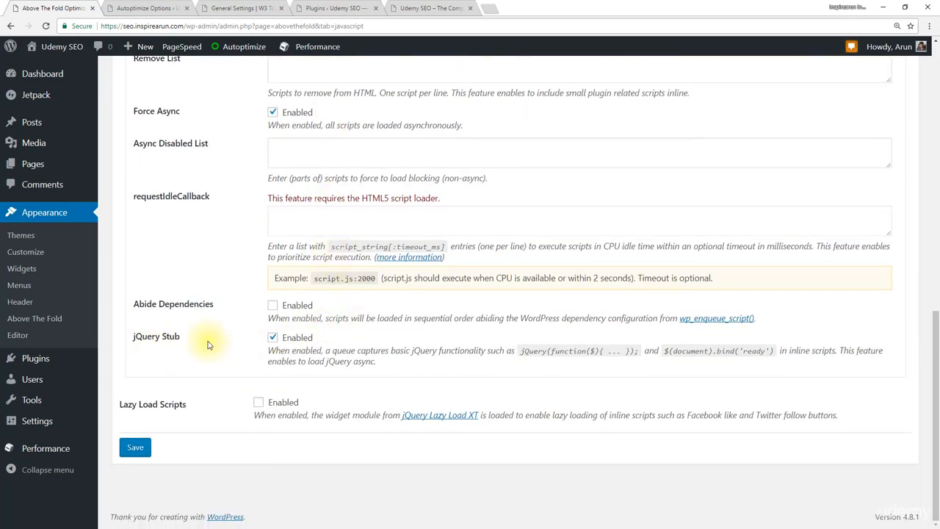
click(135, 447)
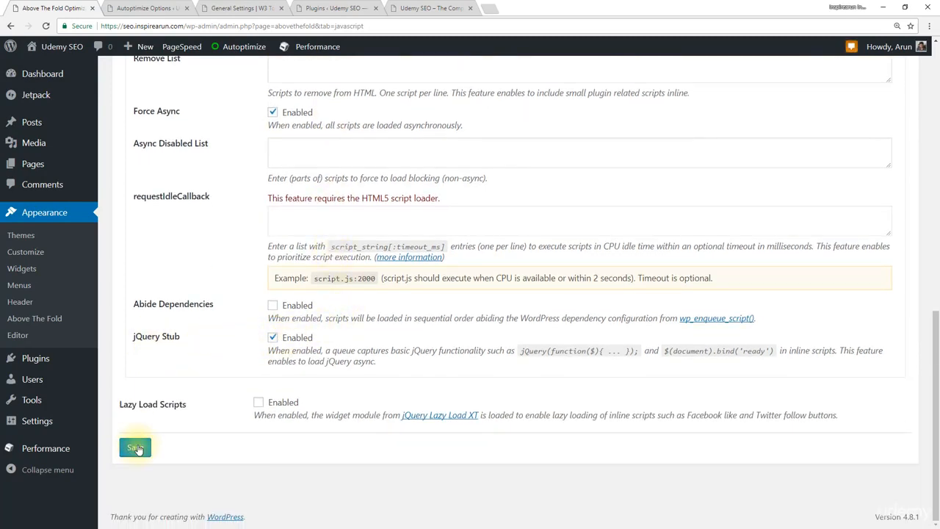
click(135, 448)
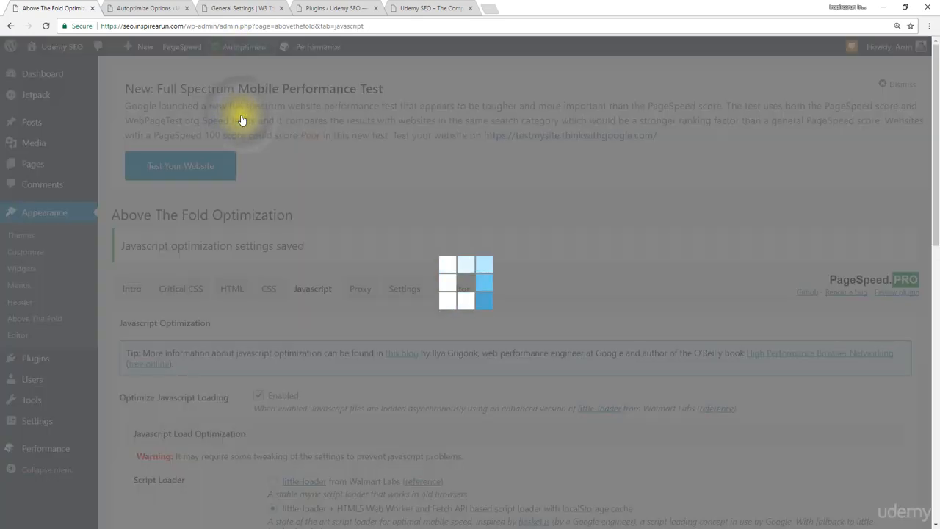
View the Udemy SEO site's home page in the front-end tab to check its appearance
click(317, 46)
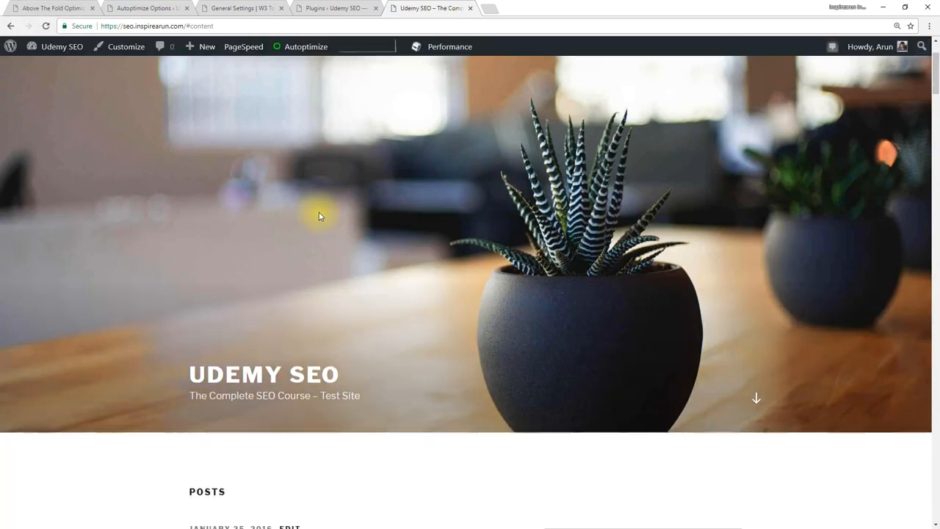
scroll(down, 3)
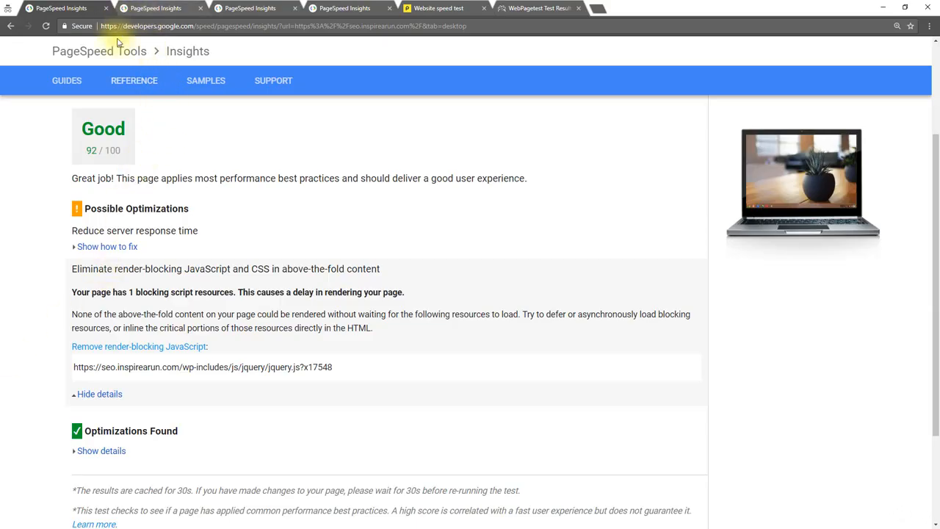
Re-analyse in PageSpeed Insights, reviewing the 92/100 desktop score and blocking jquery.js script
click(854, 175)
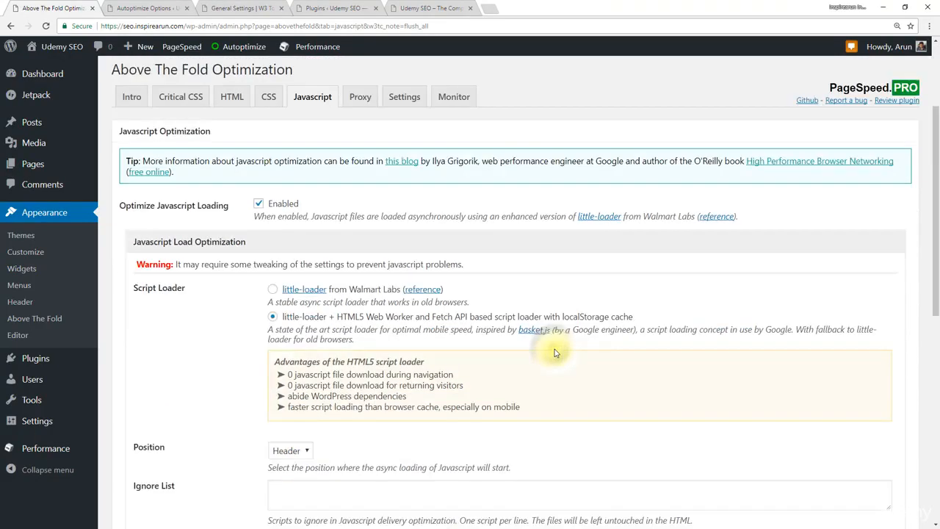
Set Above The Fold JavaScript loading position to Footer with jQuery Stub unchecked and save
scroll(down, 3)
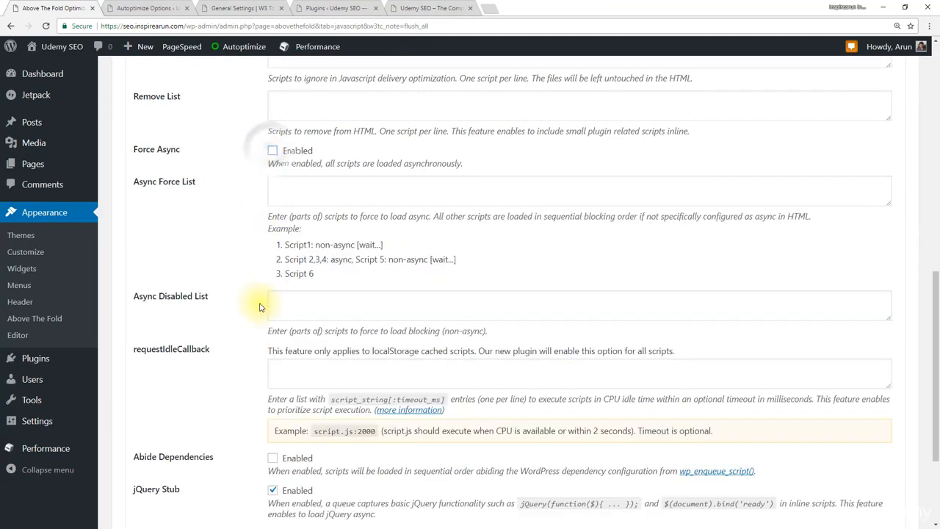
scroll(down, 3)
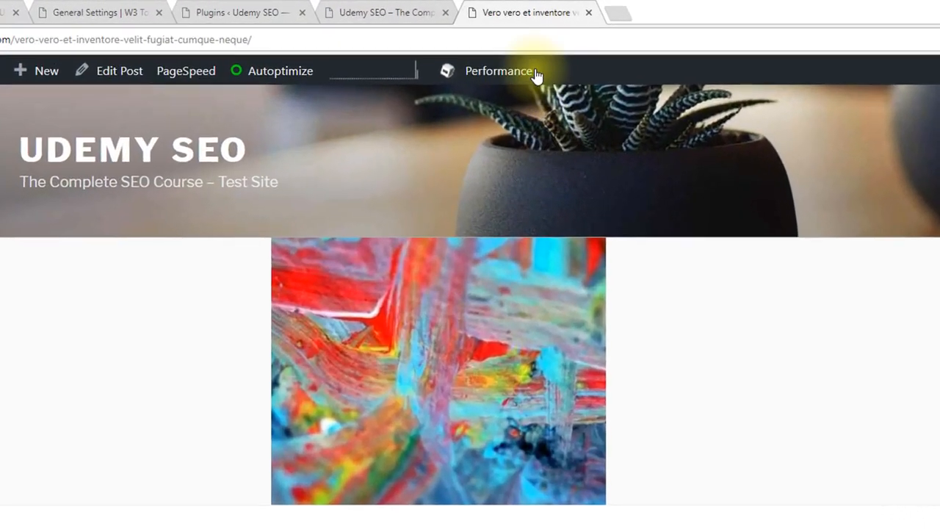
click(498, 70)
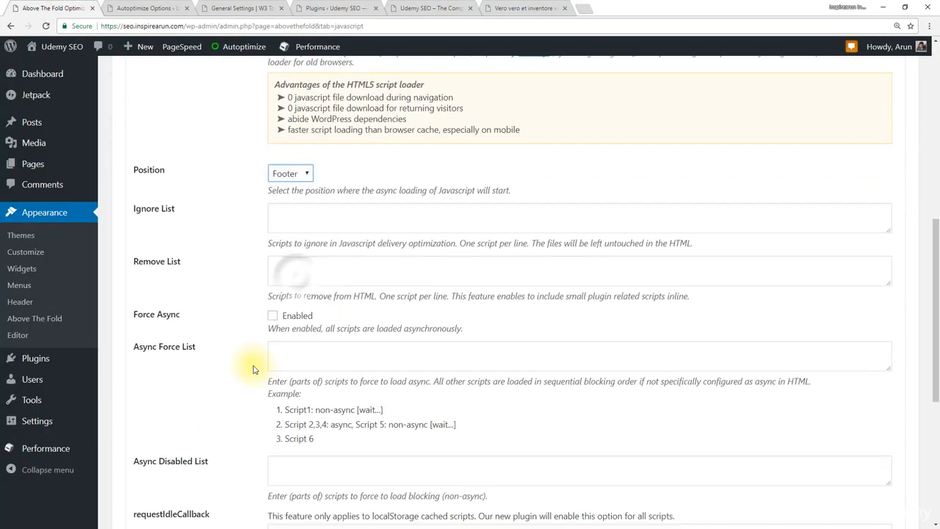
scroll(down, 3)
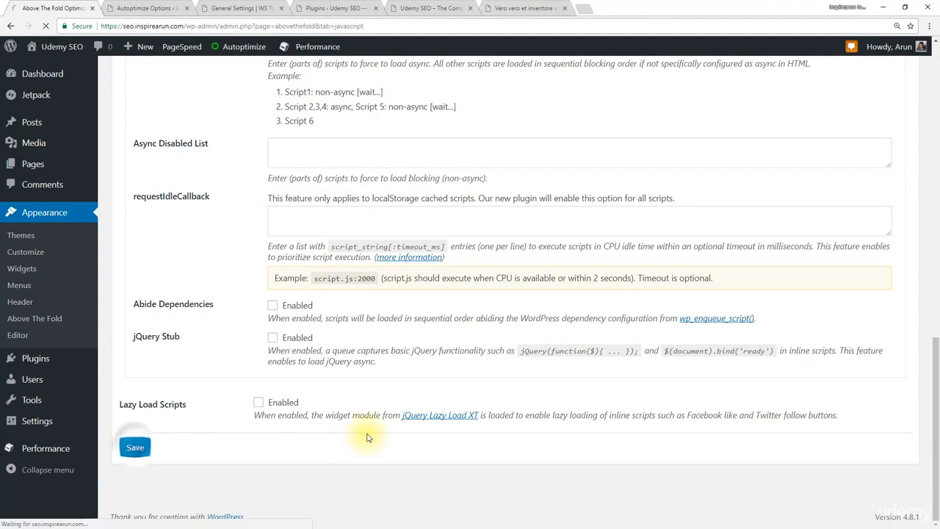
click(135, 447)
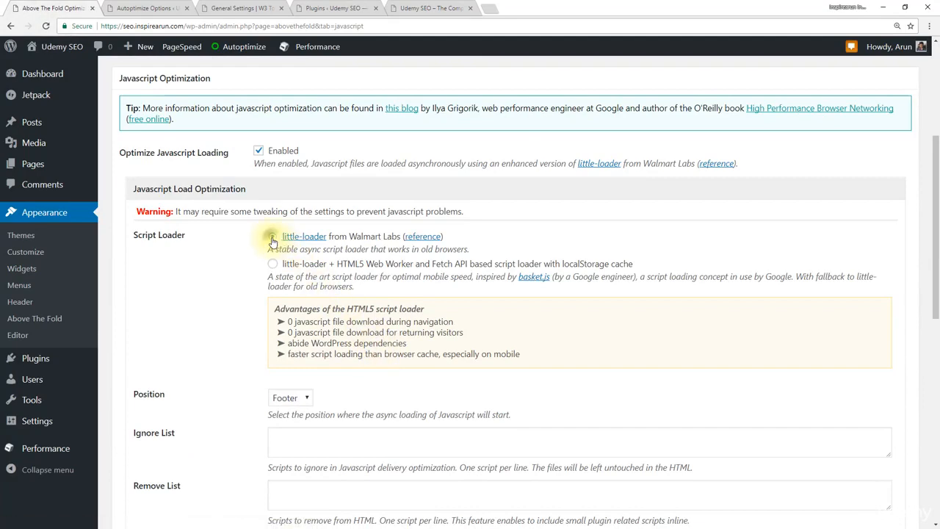
Choose the plain little-loader with async loading in the header, then refresh the home page
click(272, 236)
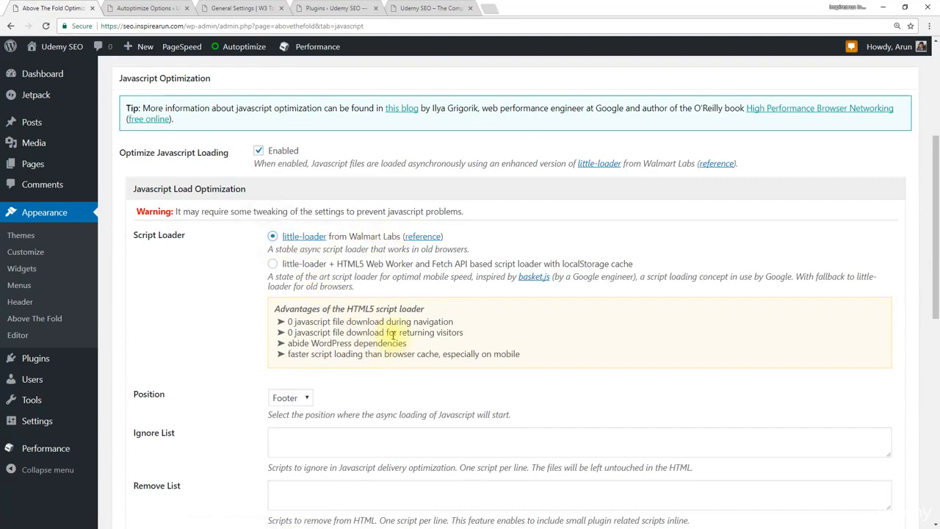
scroll(down, 3)
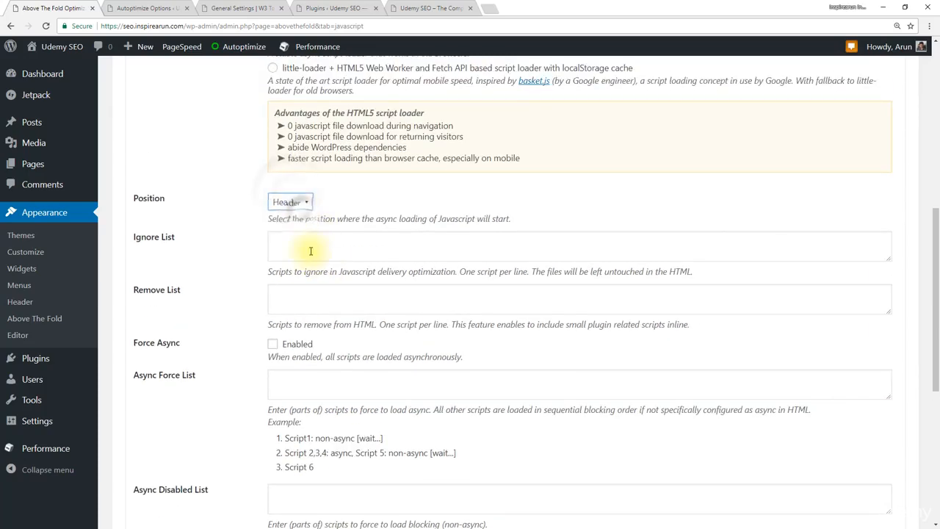
click(135, 446)
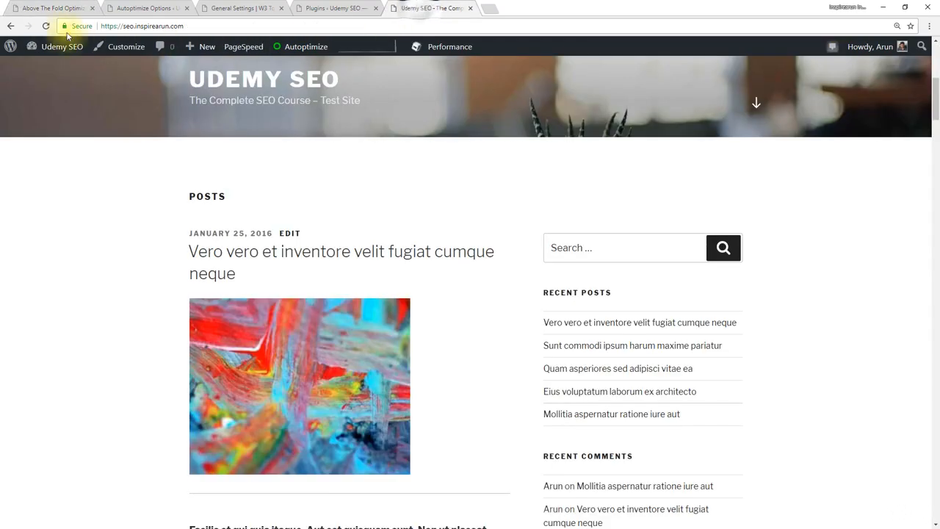
click(46, 26)
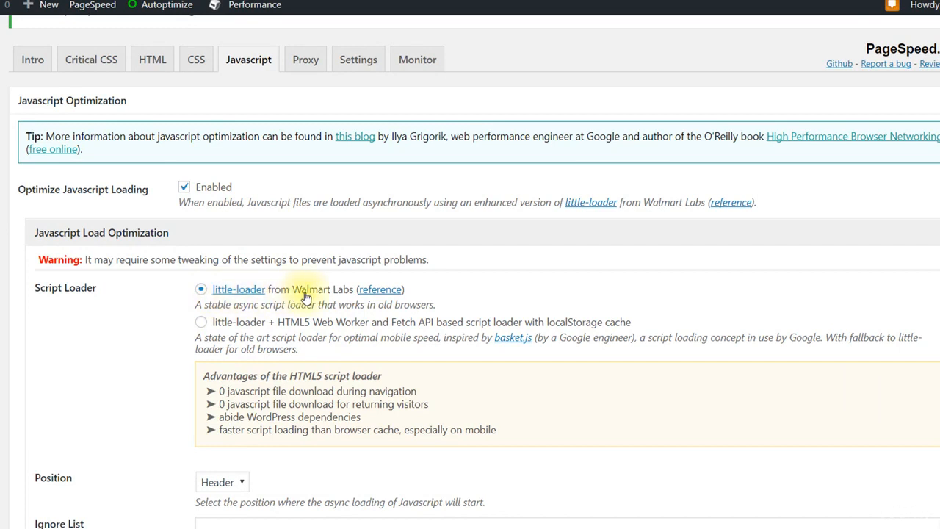
mouse_move(217, 309)
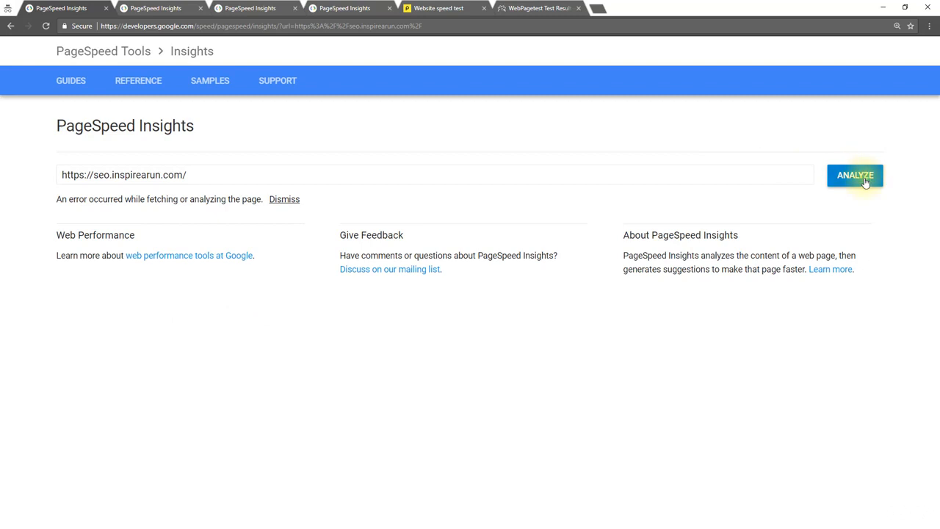
Re-analyse the site, compare desktop 88/100 with mobile, and highlight the 1.4-second server response
click(853, 175)
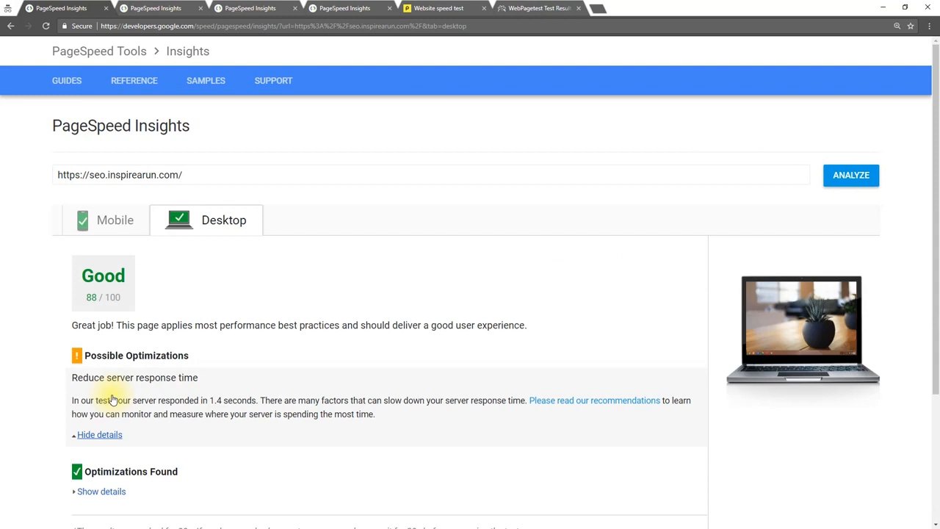
scroll(down, 3)
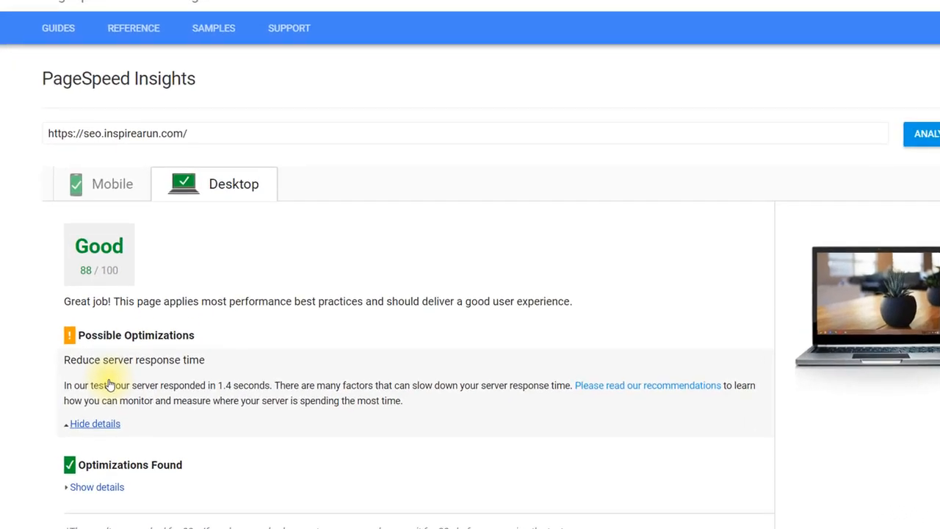
scroll(down, 3)
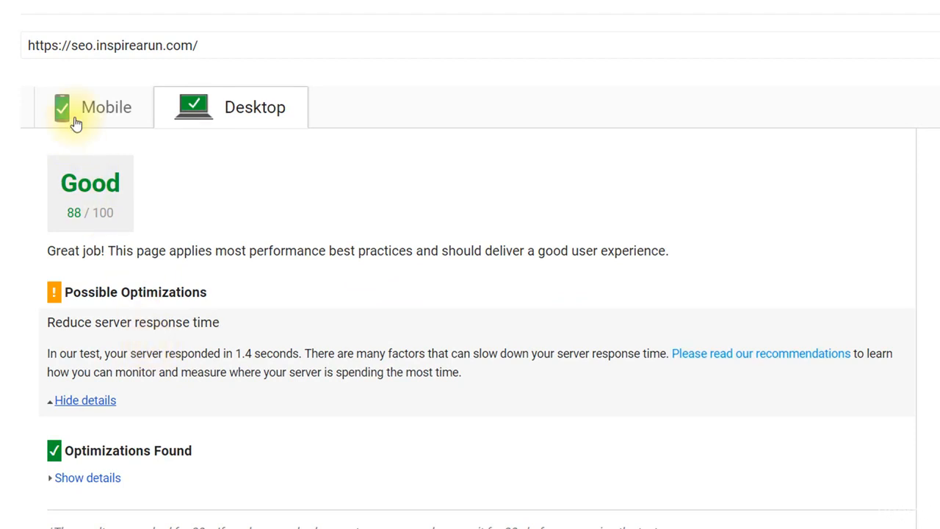
click(93, 107)
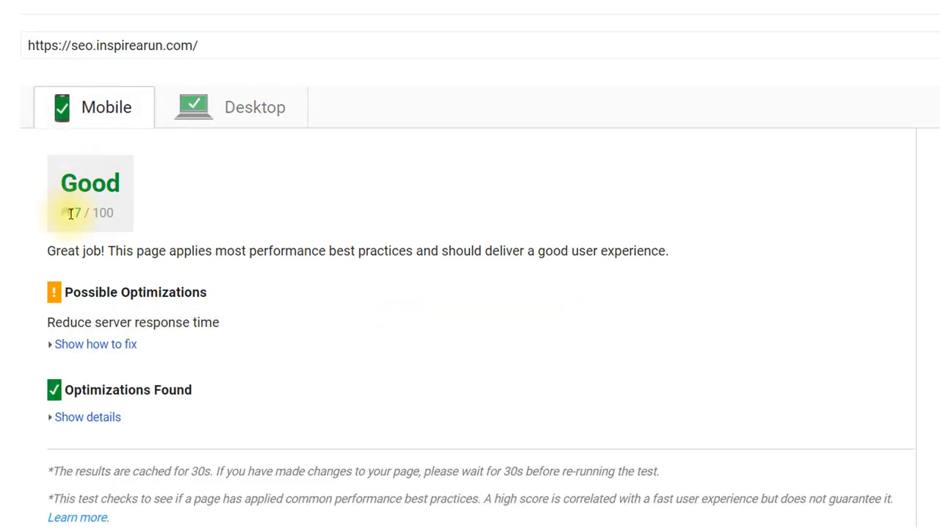
click(254, 108)
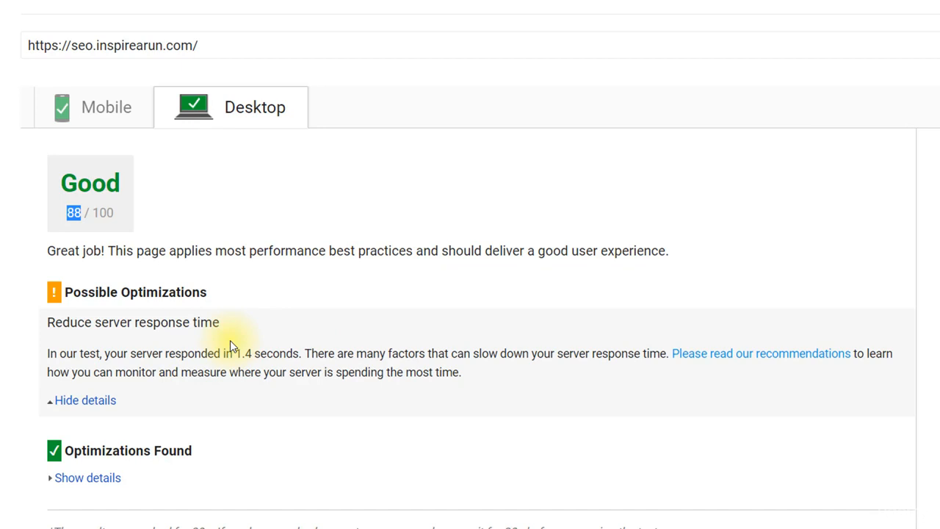
mouse_move(176, 349)
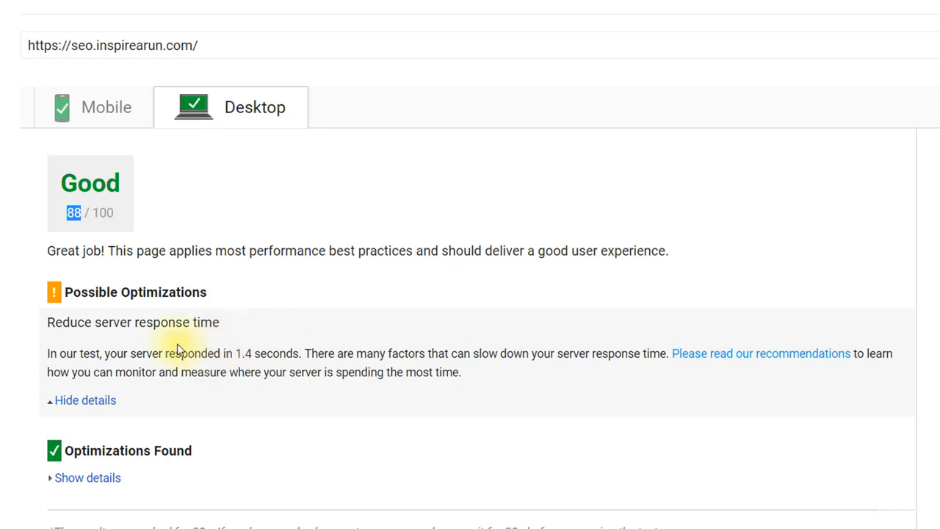
double_click(150, 322)
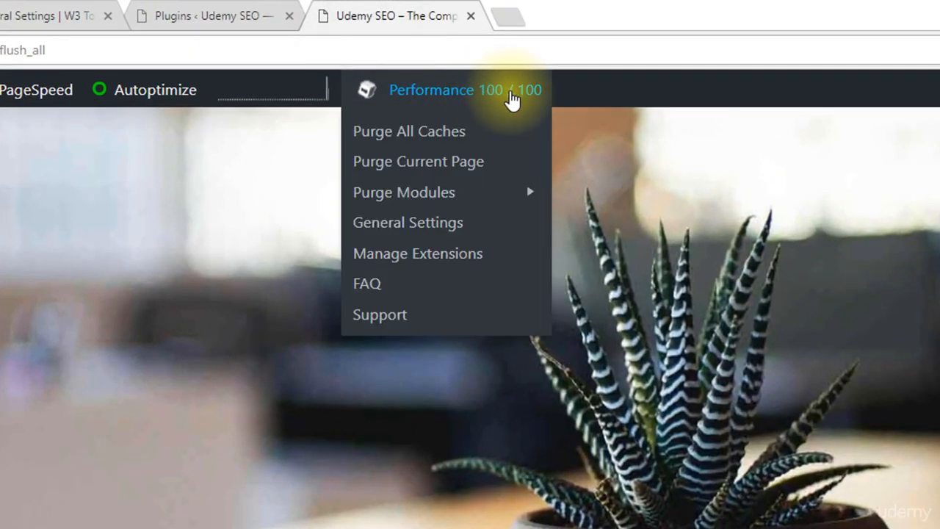
mouse_move(547, 99)
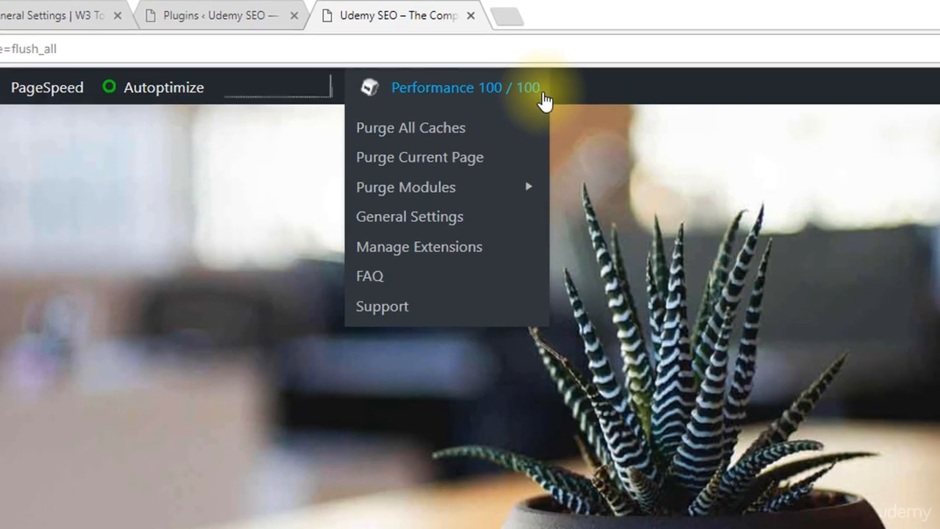
Purge the page cache and view the W3 Total Cache dashboard's 99/100 Page Speed report
click(409, 215)
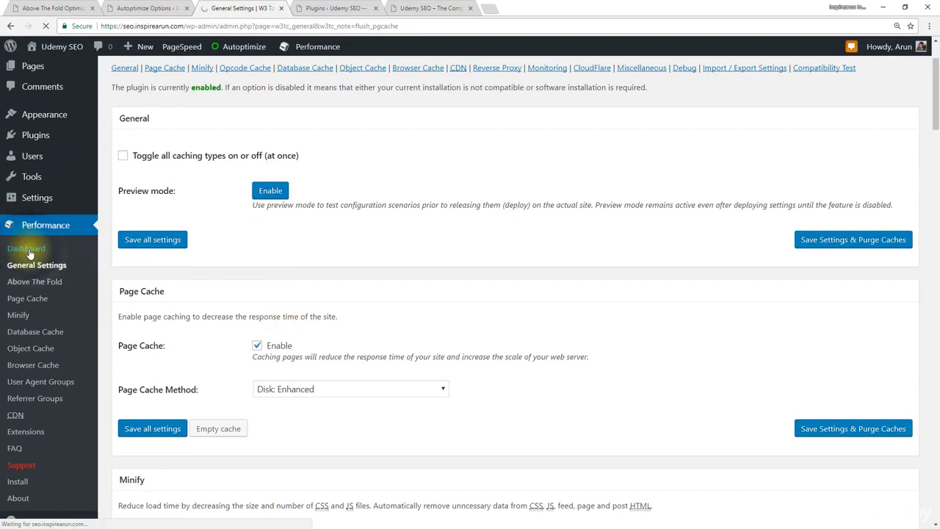
click(26, 248)
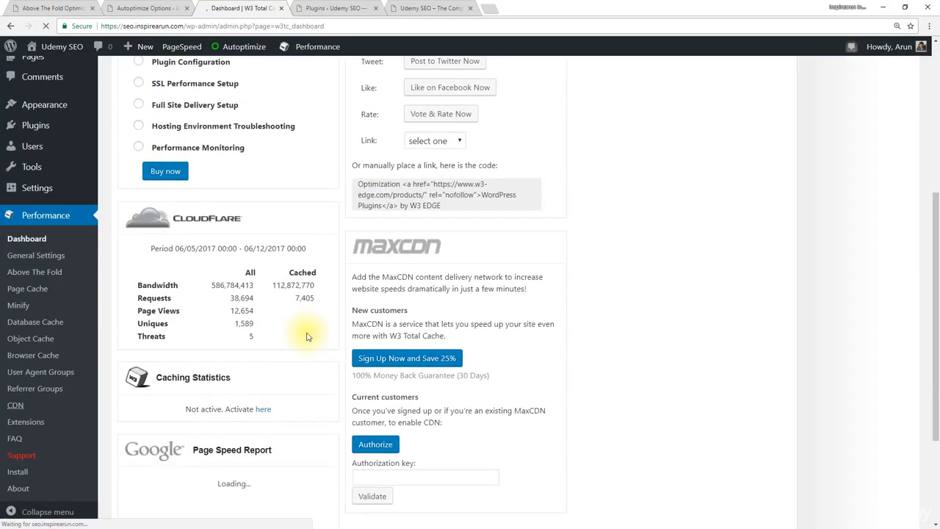
scroll(down, 3)
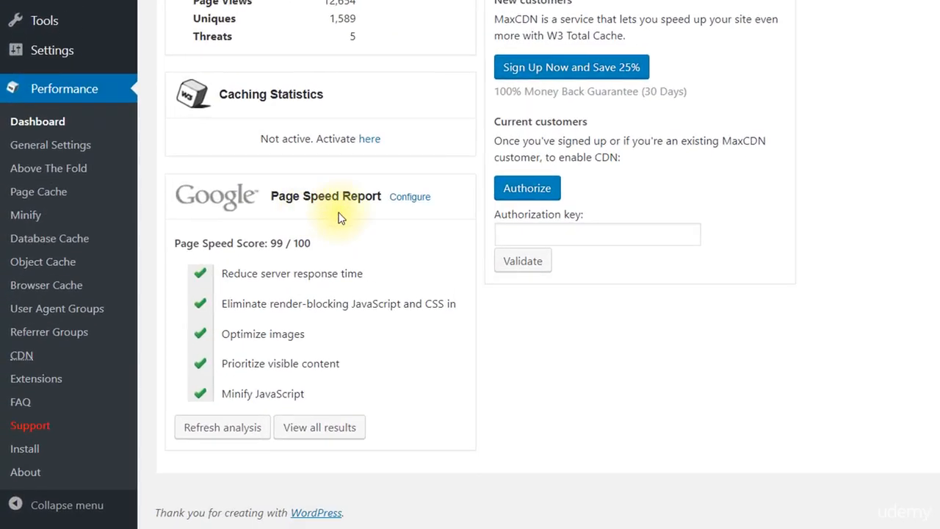
scroll(down, 3)
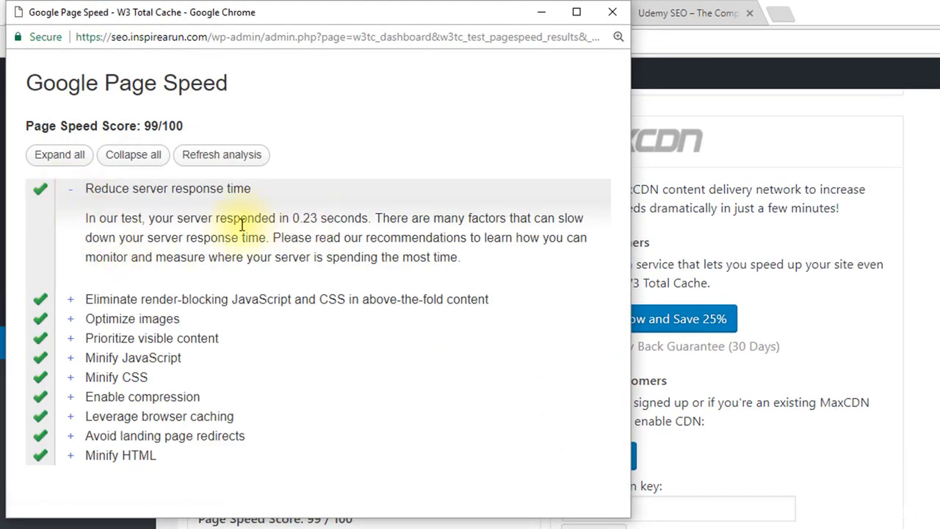
mouse_move(327, 217)
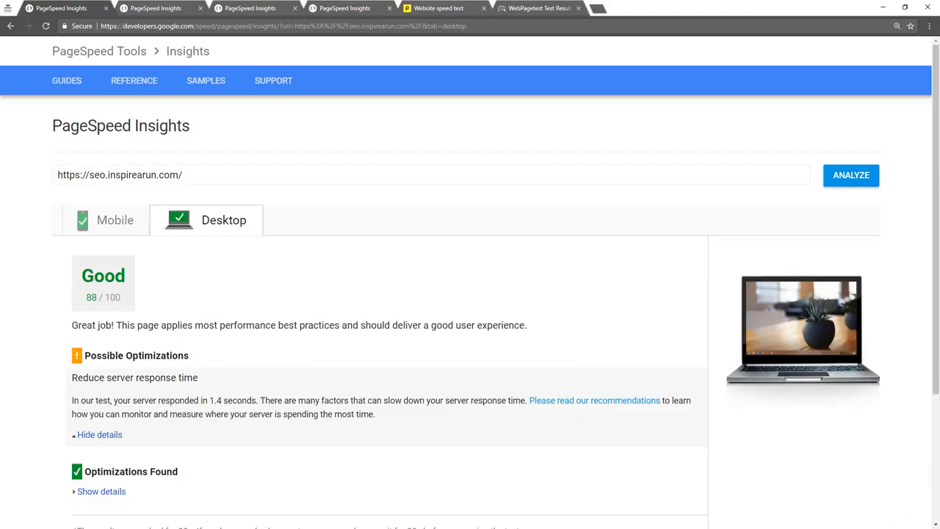
Retest the site on Pingdom from San Jose, getting grade 88, 512 ms and 20 requests
click(438, 8)
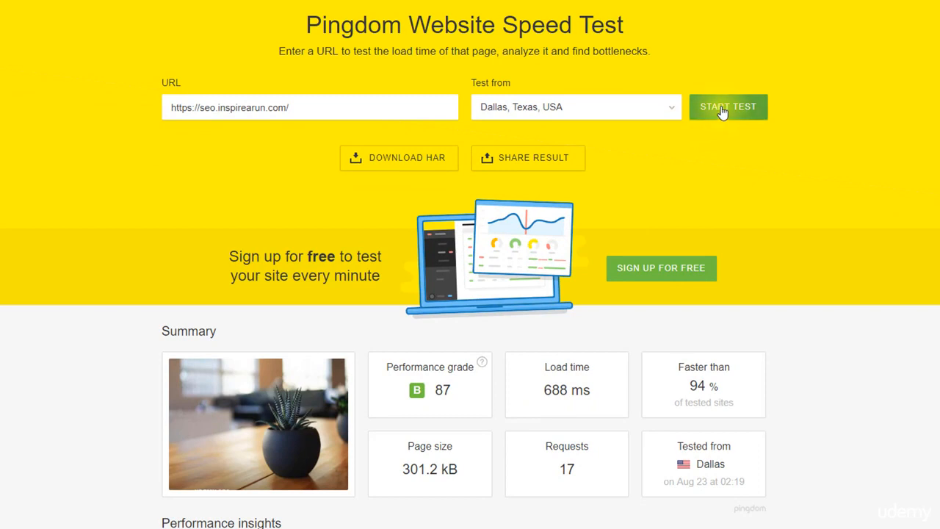
click(728, 106)
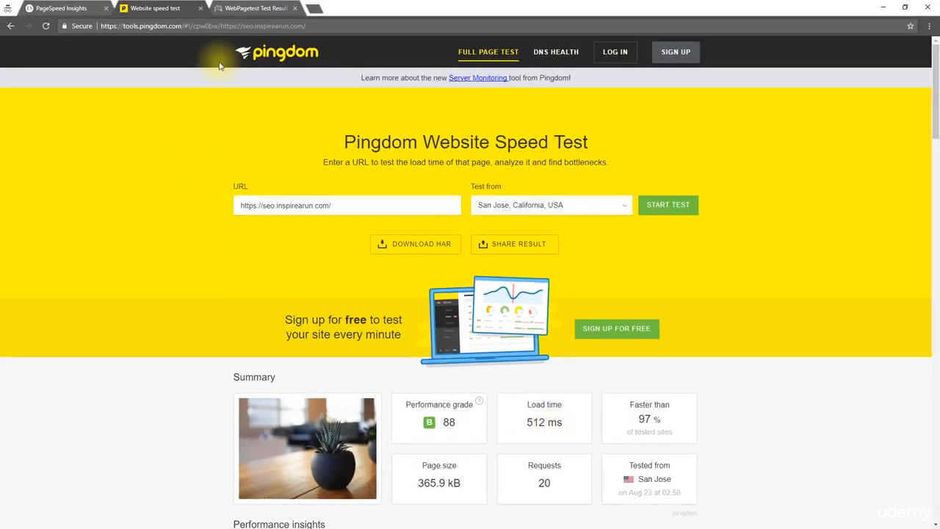
click(255, 8)
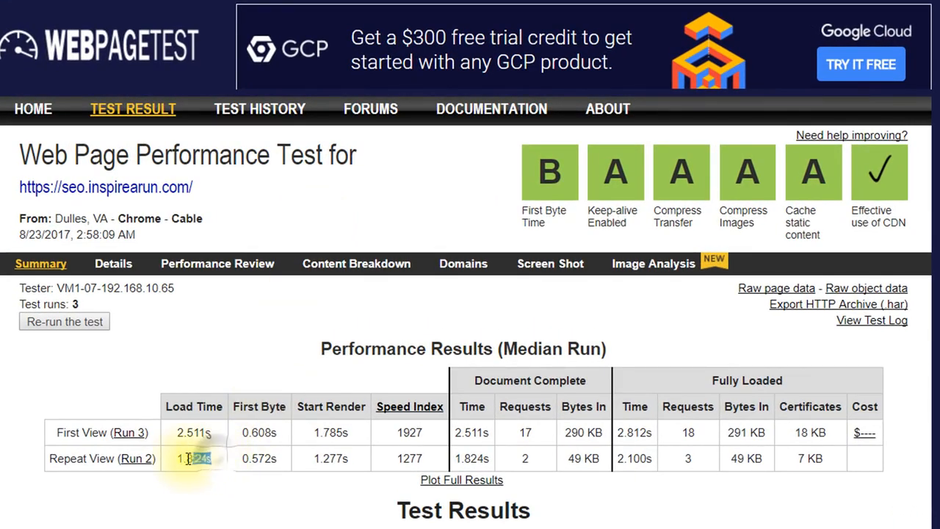
Highlight the 1.824s repeat-view load time in the WebPageTest results table
double_click(193, 457)
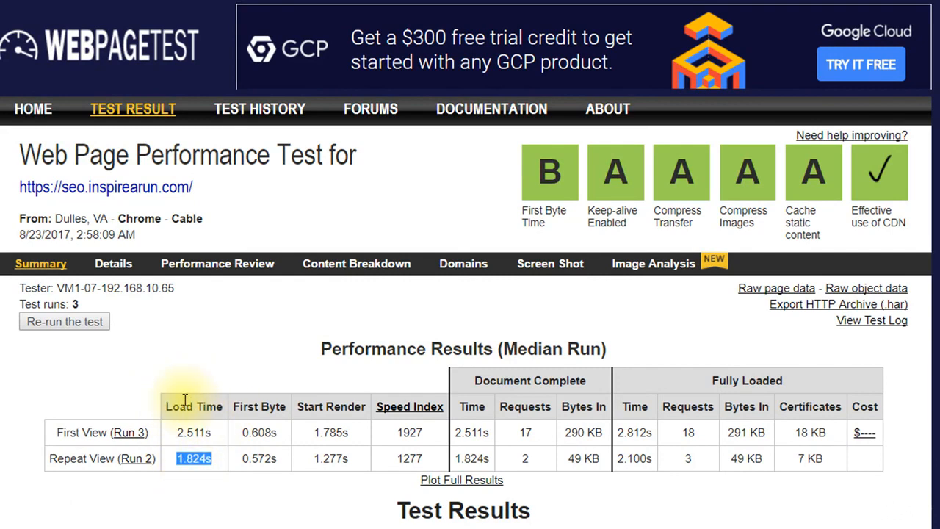
mouse_move(185, 393)
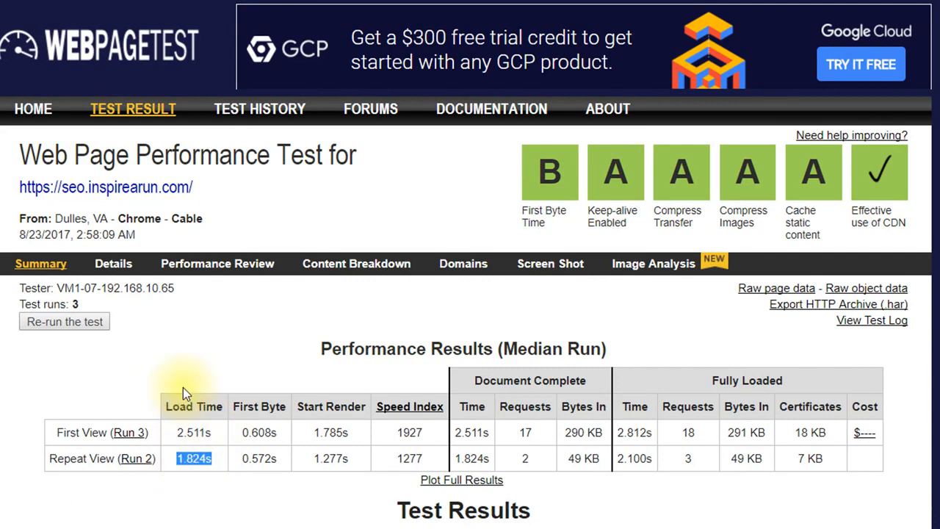